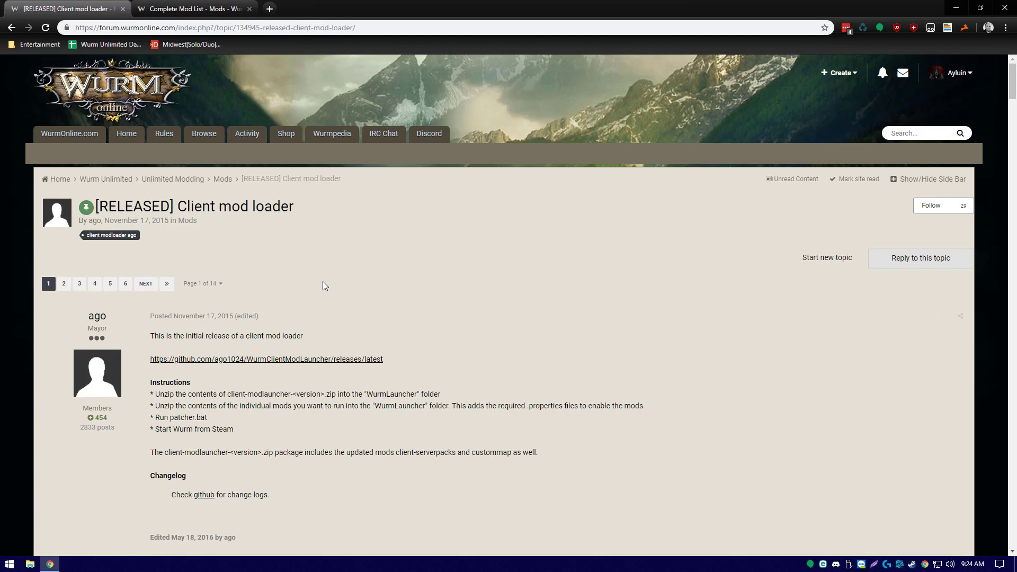
pyautogui.moveTo(329, 289)
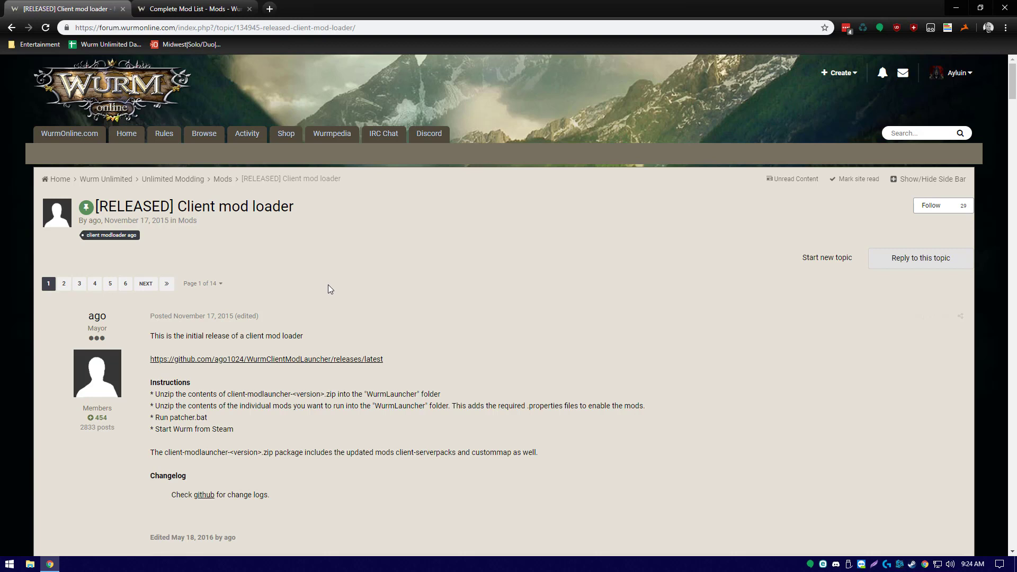
pyautogui.moveTo(367, 364)
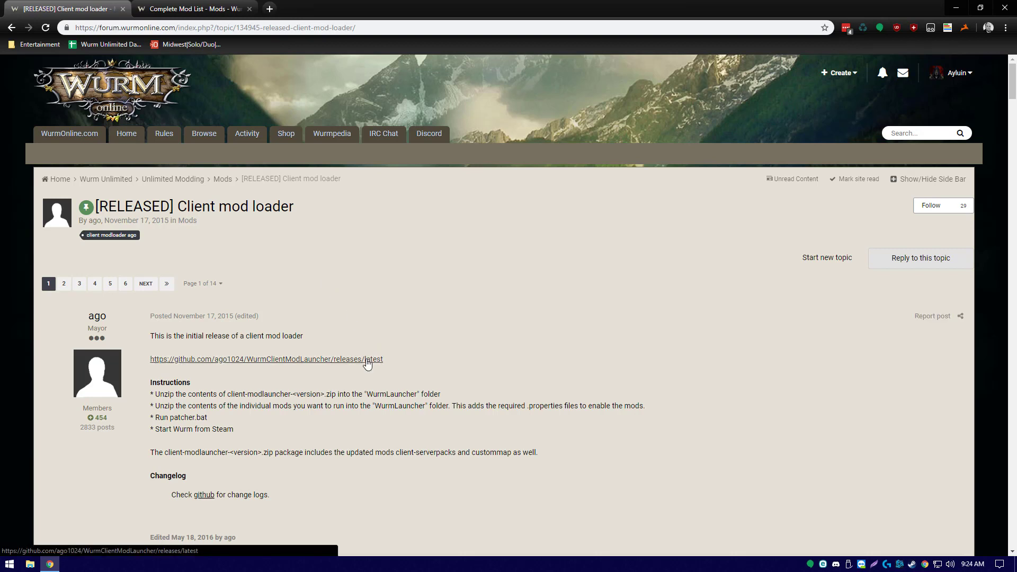
# Download client-modlauncher-0.10.1.zip from the GitHub release linked in the forum post
pyautogui.click(266, 359)
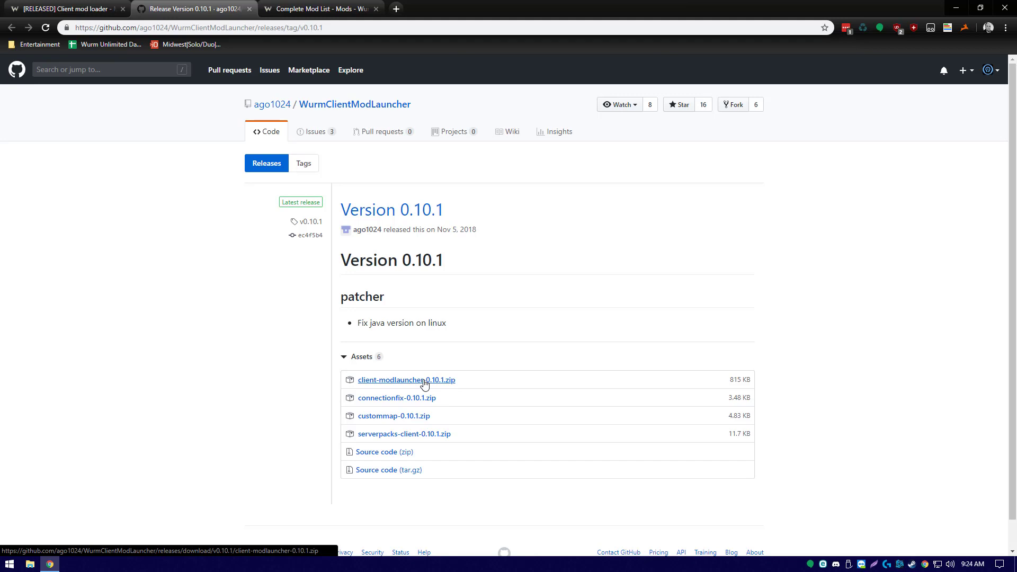
pyautogui.moveTo(388, 386)
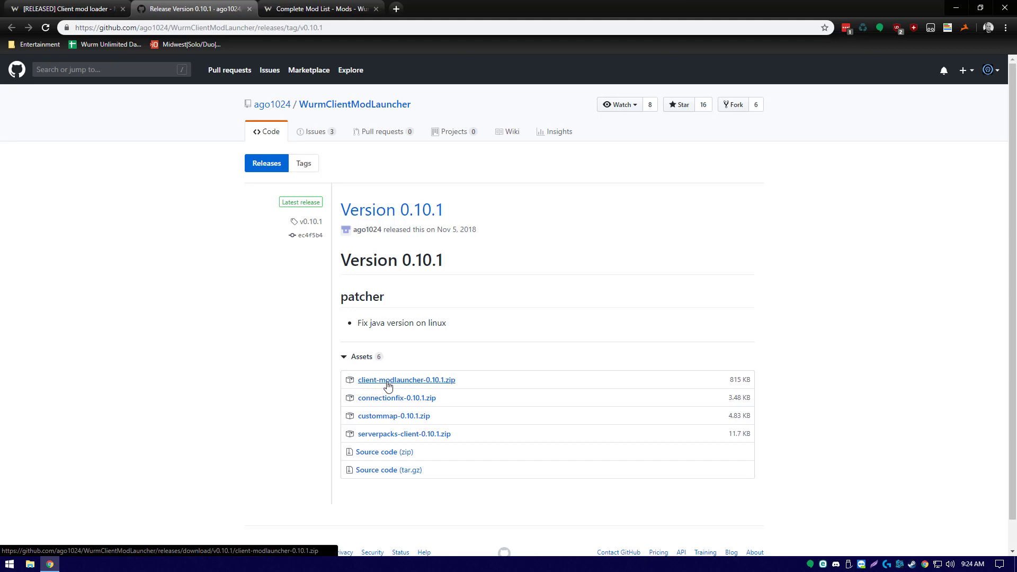
pyautogui.moveTo(406, 387)
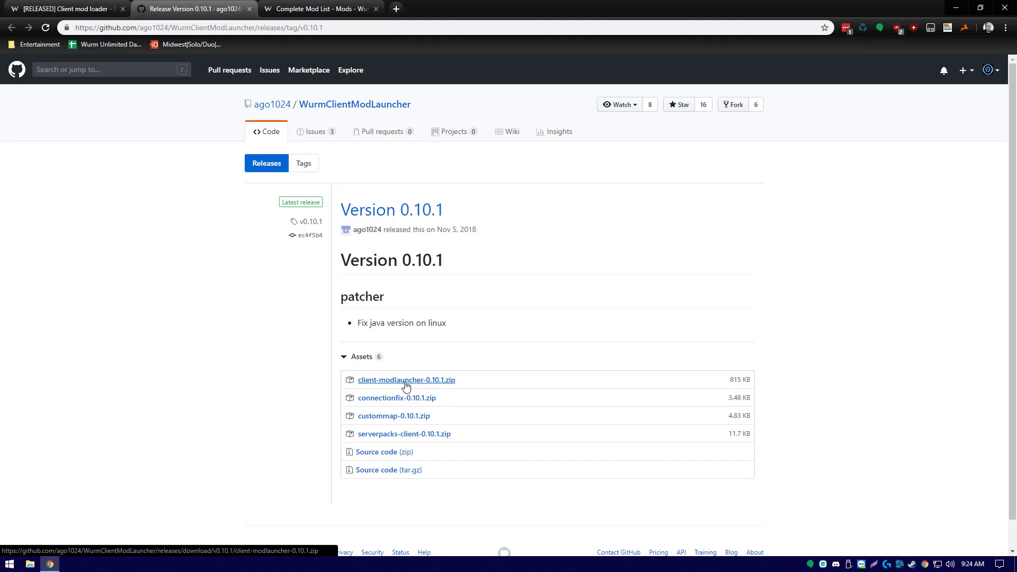
pyautogui.click(406, 379)
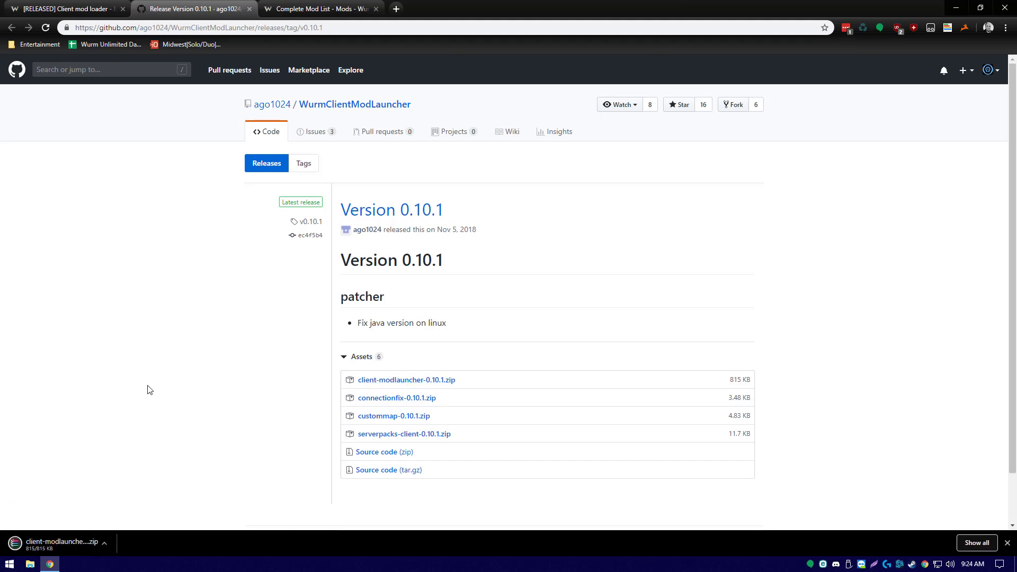
# Open the downloaded client-modlauncher 0.10.1 zip in WinRAR from the download bar
pyautogui.click(61, 543)
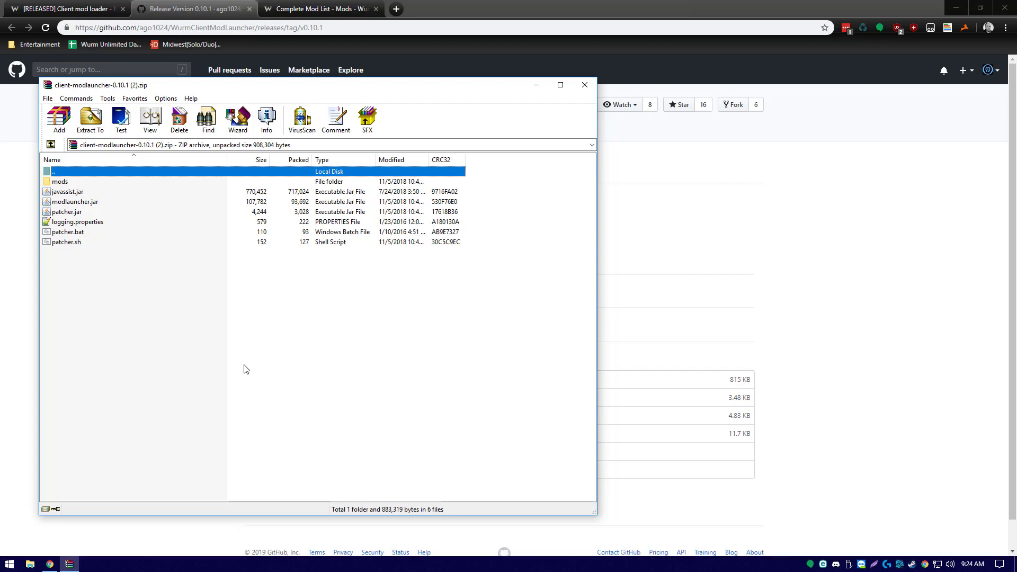
pyautogui.moveTo(119, 196)
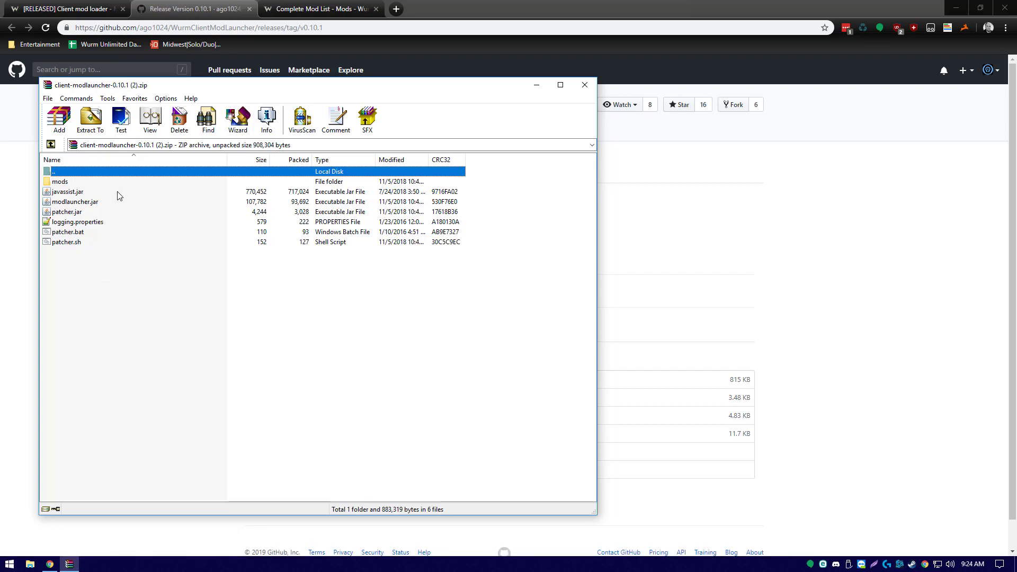
pyautogui.moveTo(188, 220)
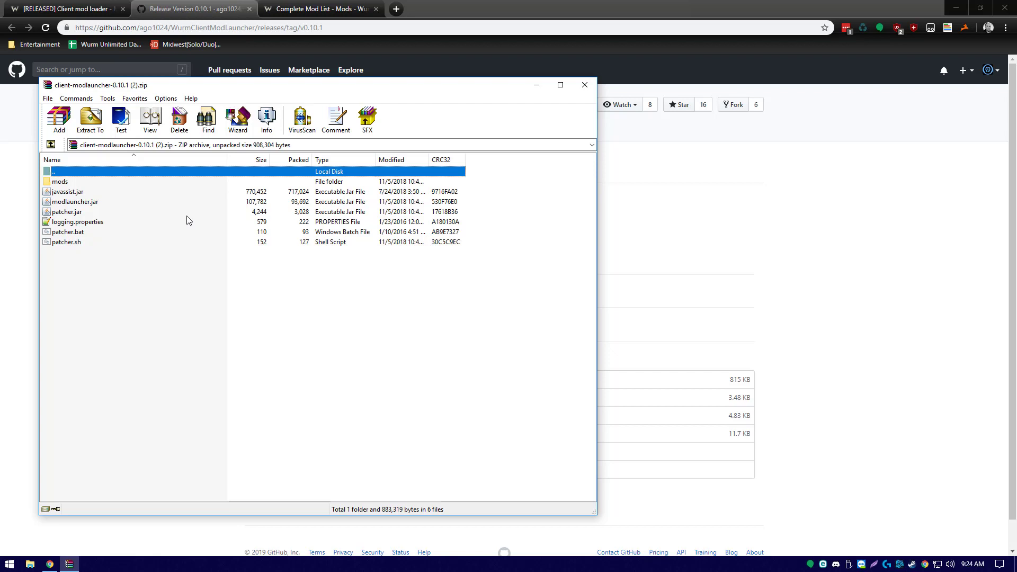
pyautogui.moveTo(204, 219)
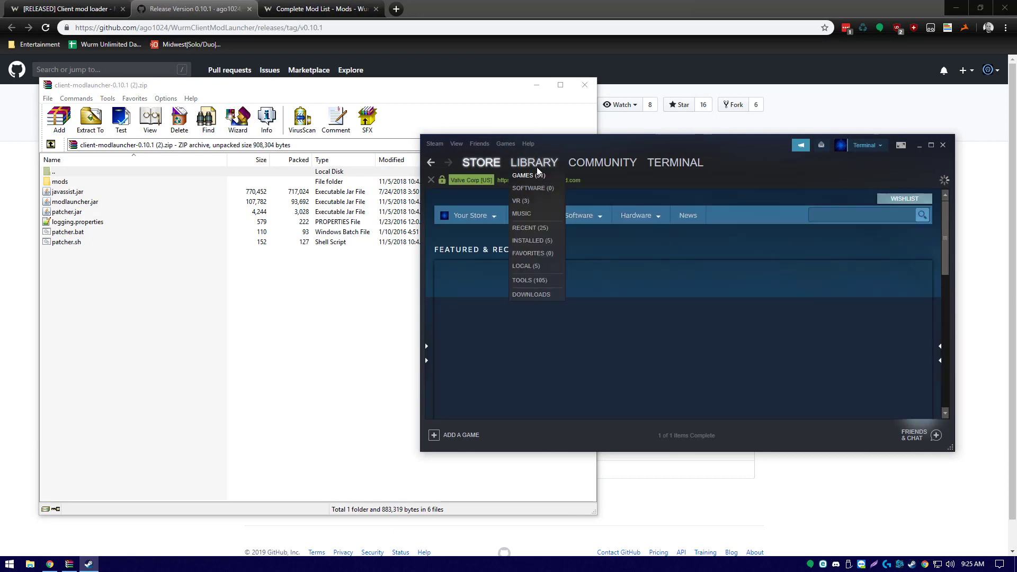
# Open Wurm Unlimited's Properties from the Steam library and go to Local Files
pyautogui.click(533, 162)
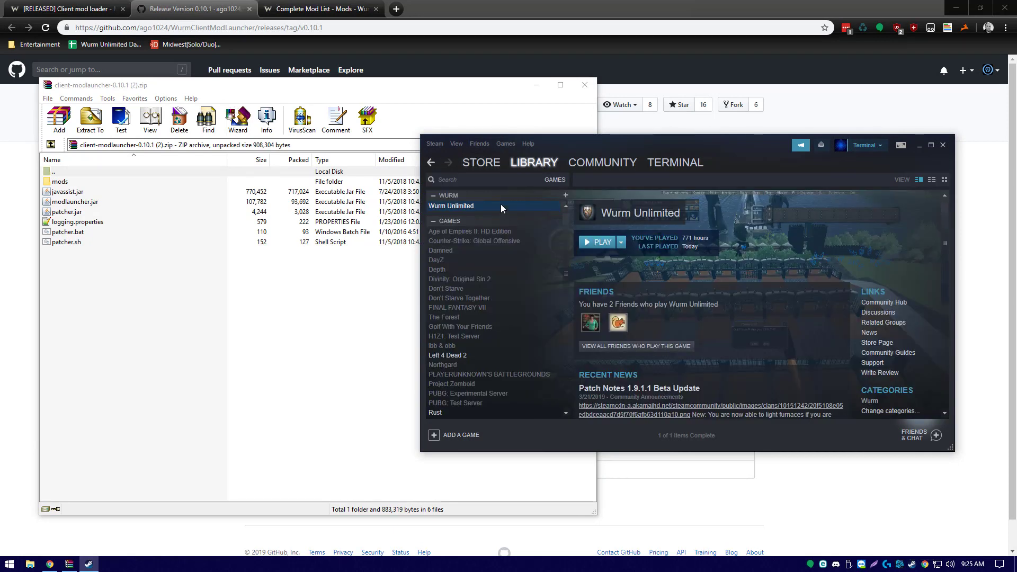
pyautogui.rightClick(450, 205)
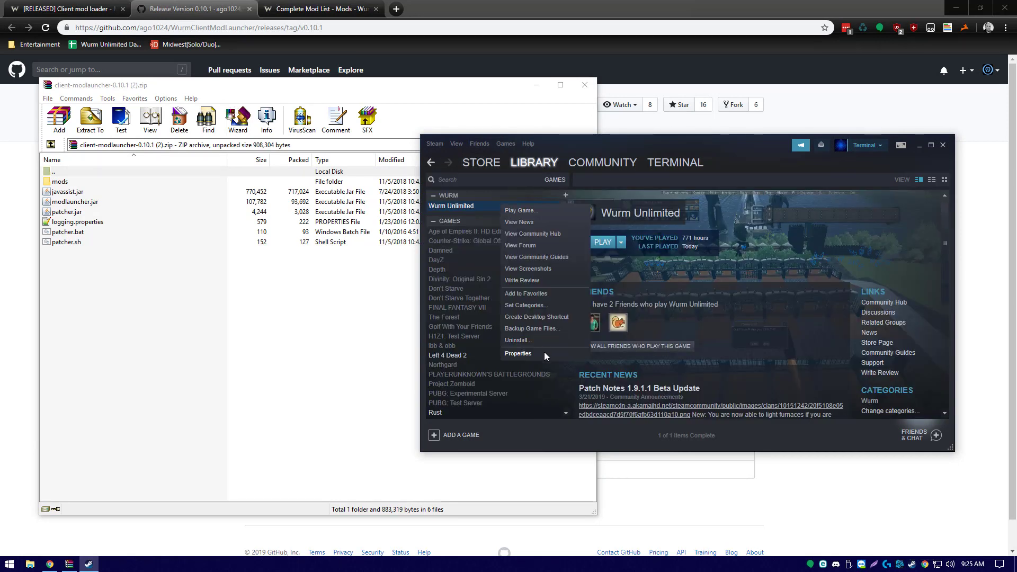
pyautogui.click(517, 353)
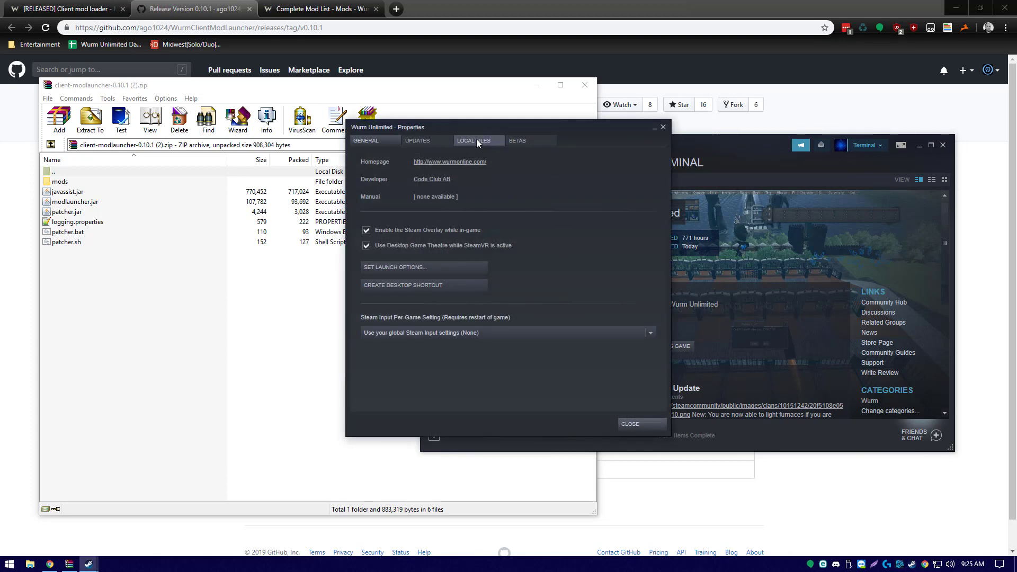
pyautogui.click(476, 140)
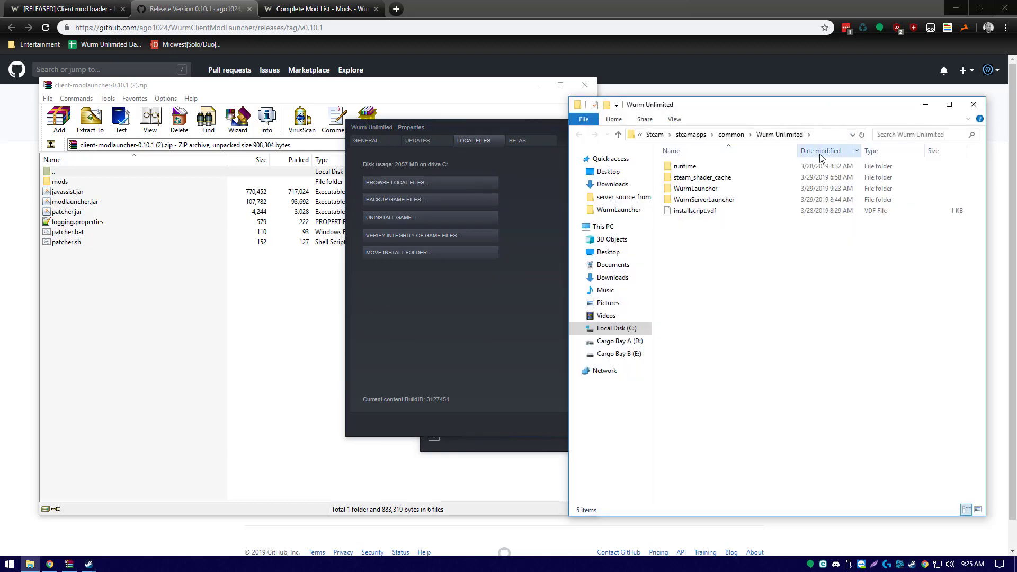
# Copy the mod launcher's mods folder, jars and patcher scripts into WurmLauncher, then close WinRAR
pyautogui.click(684, 165)
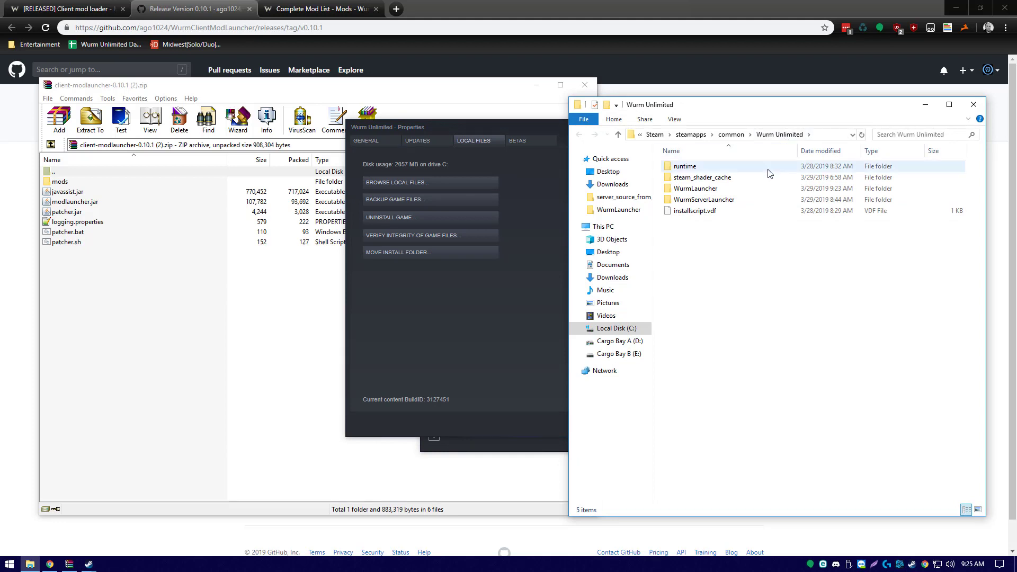
pyautogui.moveTo(695, 188)
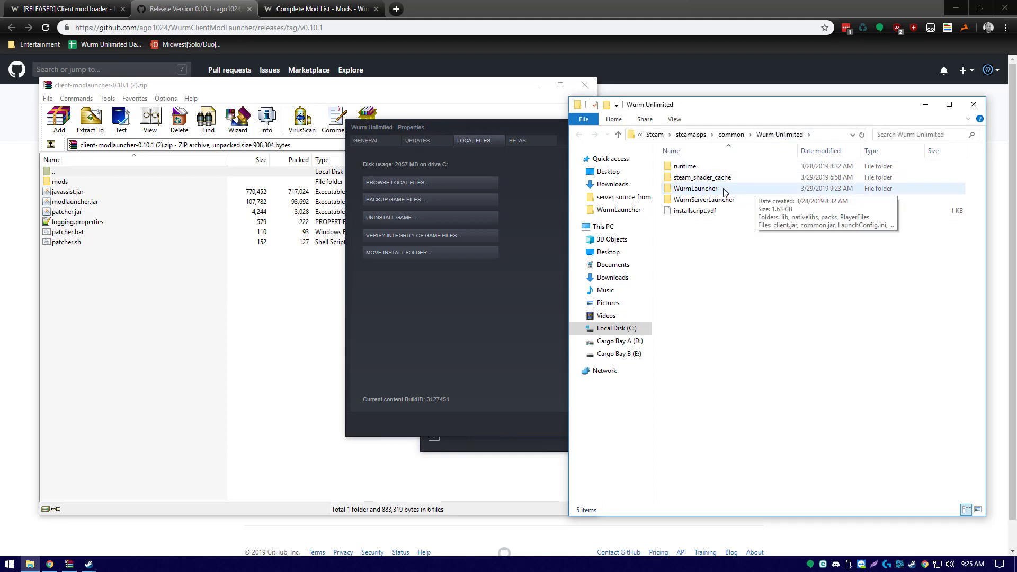
pyautogui.doubleClick(695, 188)
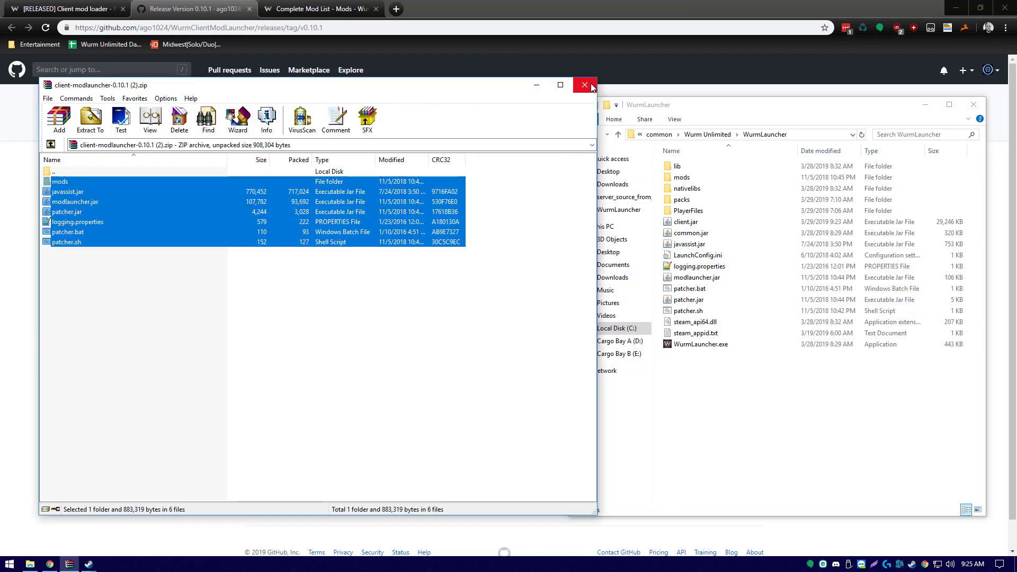
pyautogui.click(582, 85)
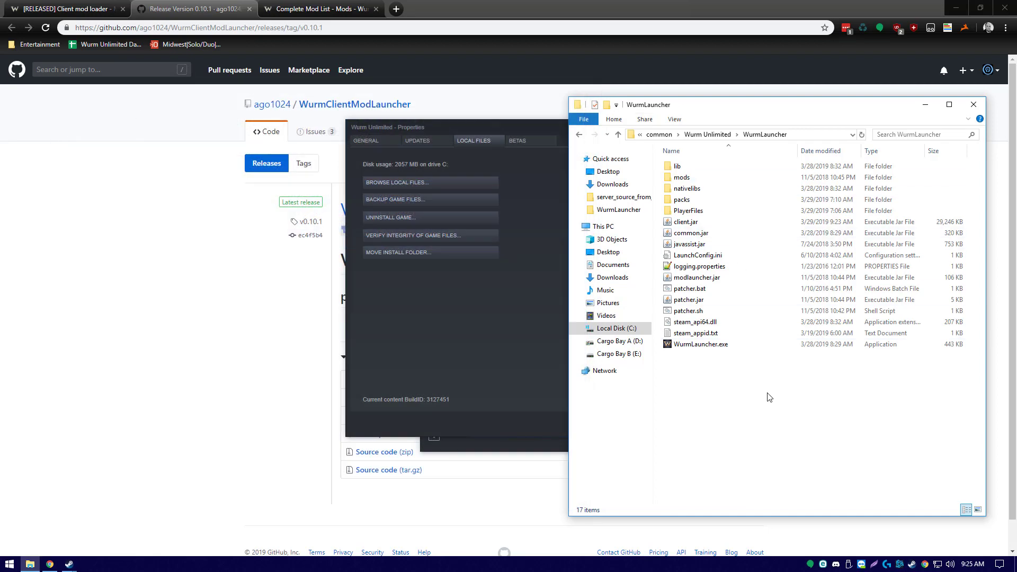
pyautogui.moveTo(745, 293)
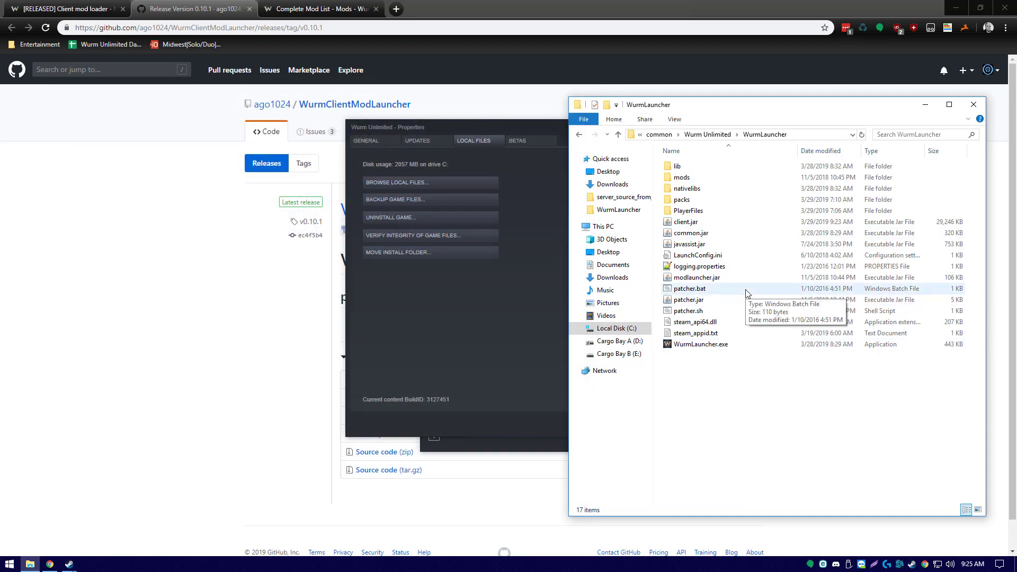
# Run patcher.bat and confirm client-patched.jar now appears in WurmLauncher
pyautogui.doubleClick(688, 288)
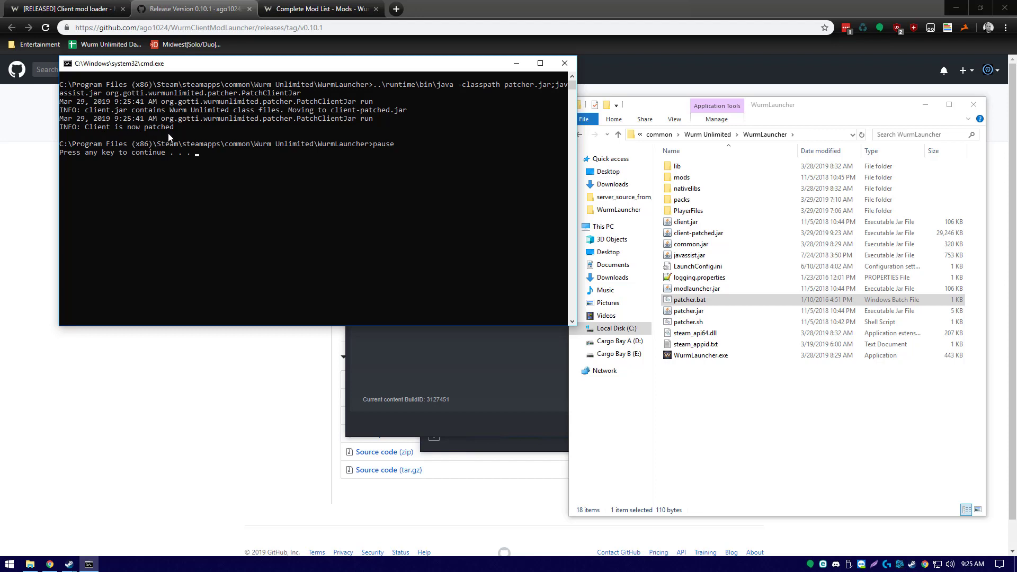
pyautogui.moveTo(697, 277)
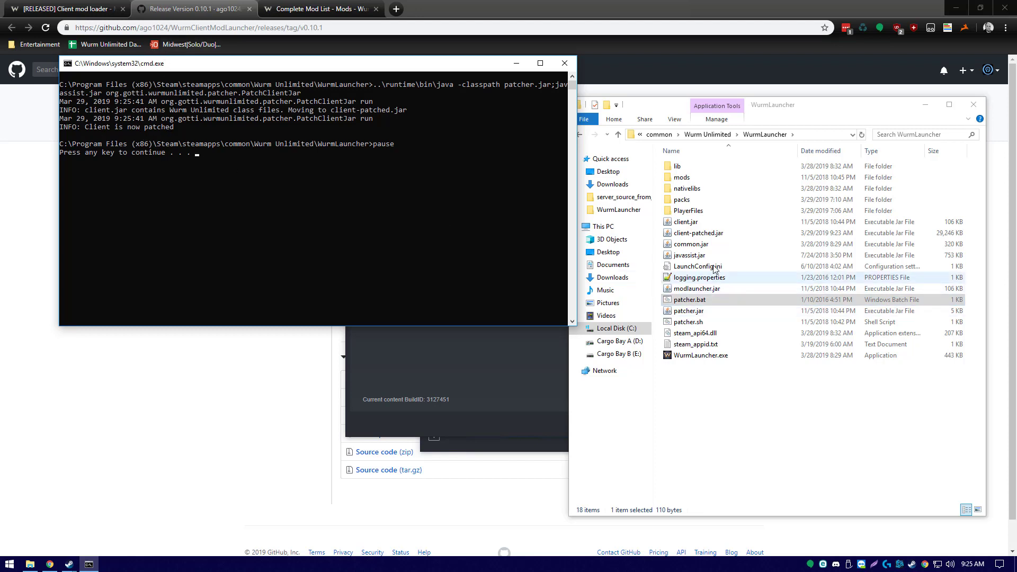
pyautogui.click(697, 232)
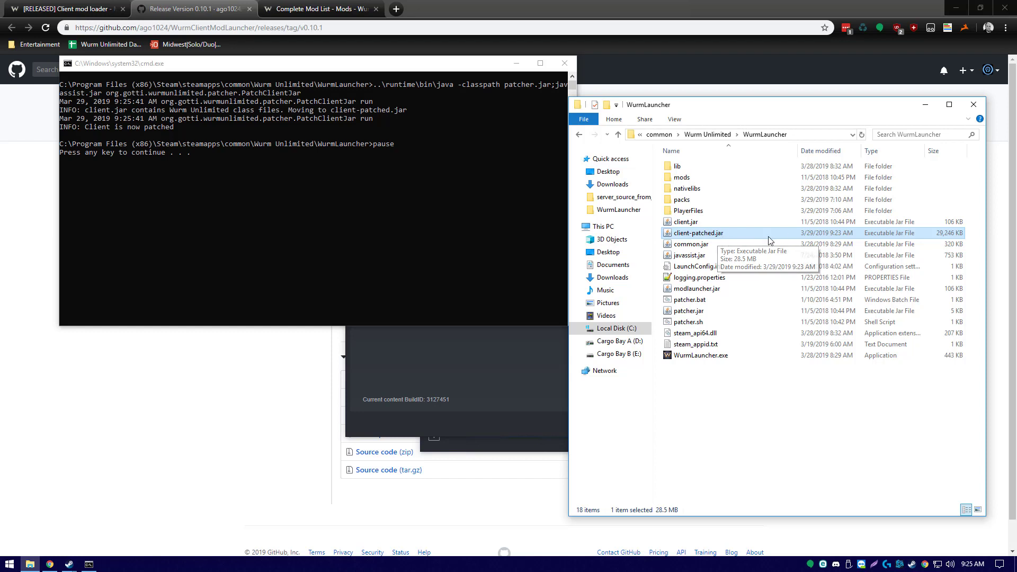
pyautogui.moveTo(795, 240)
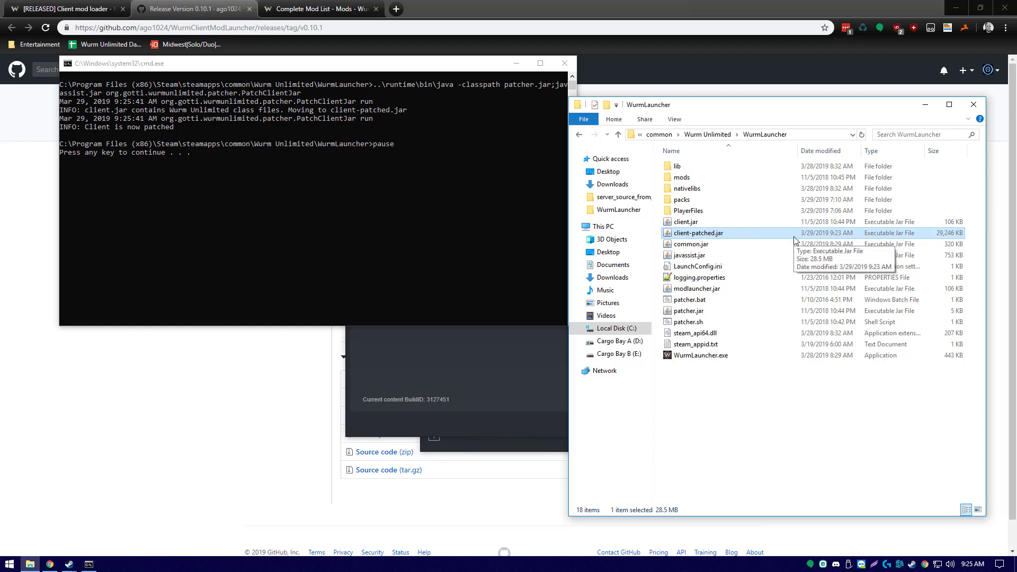
pyautogui.moveTo(514, 212)
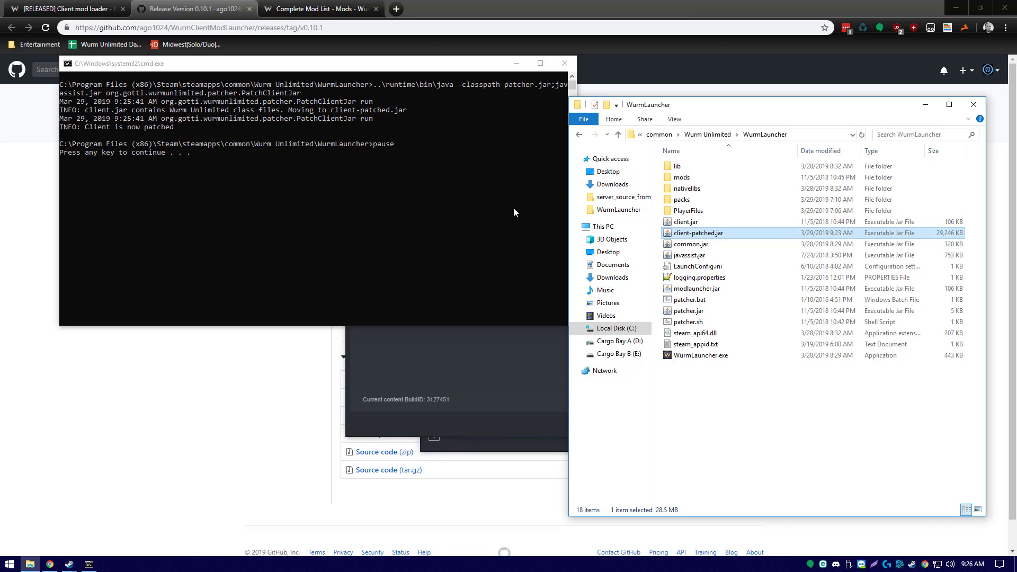
pyautogui.moveTo(538, 206)
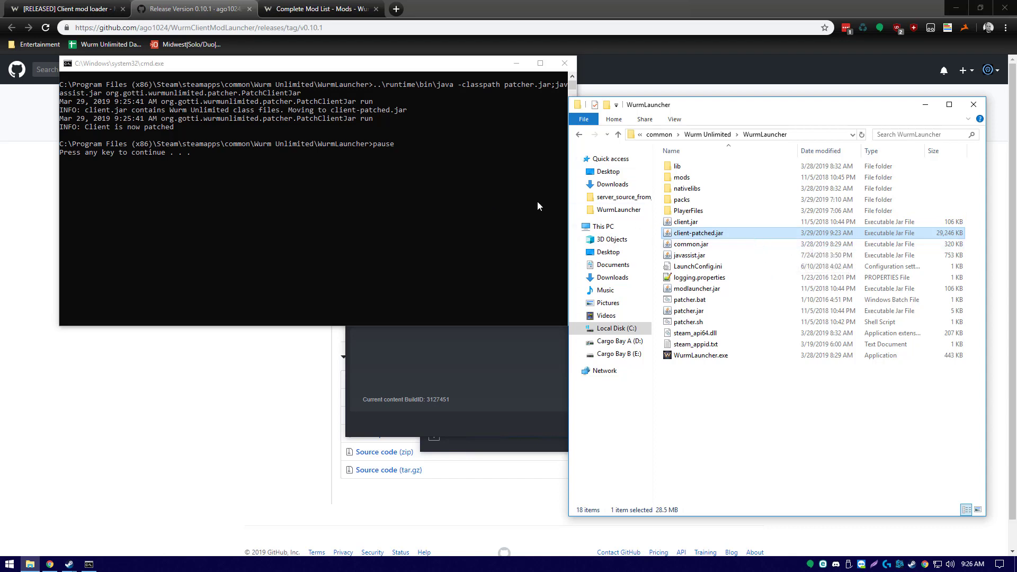
pyautogui.moveTo(257, 153)
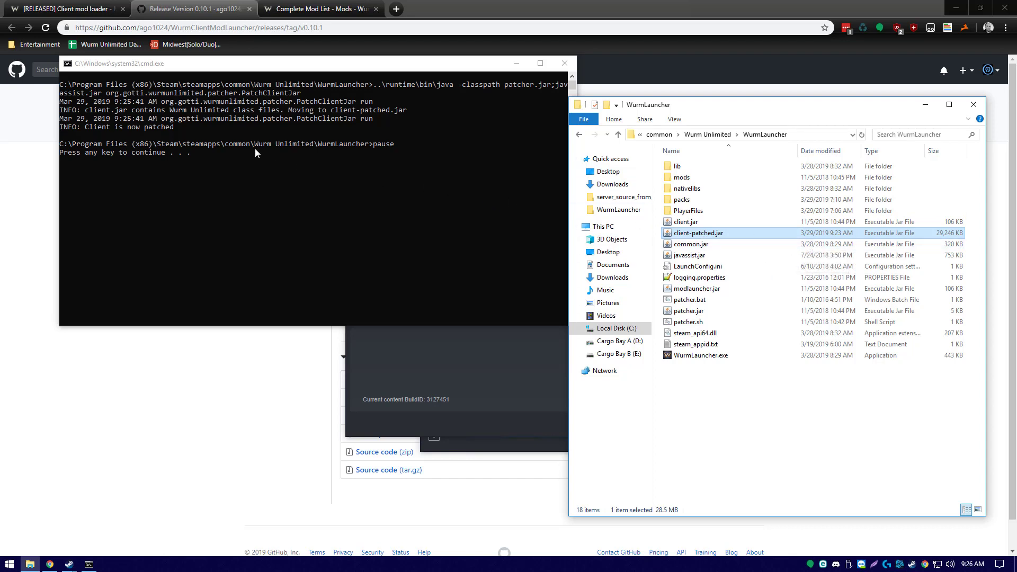
pyautogui.moveTo(757, 241)
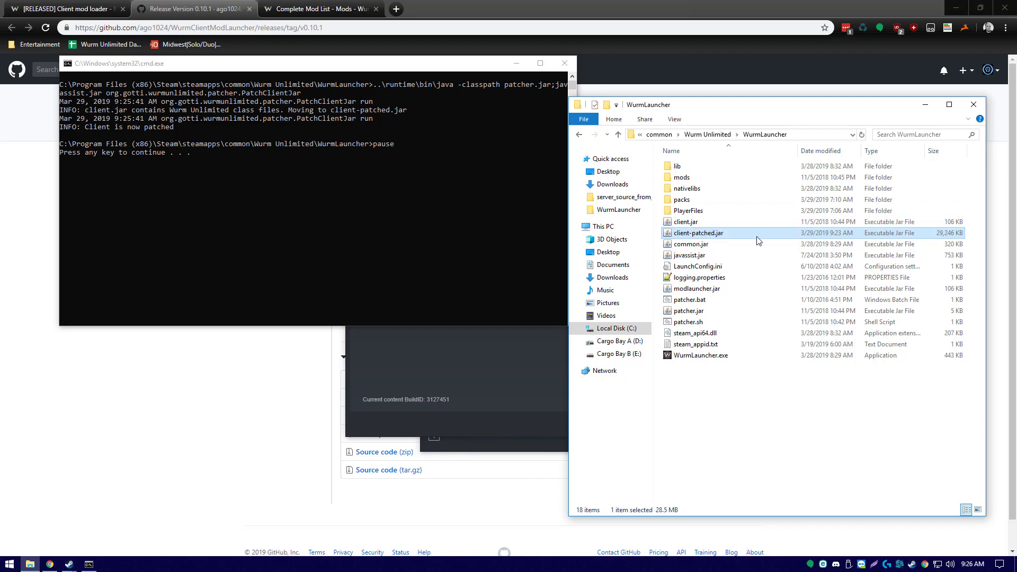
pyautogui.moveTo(780, 379)
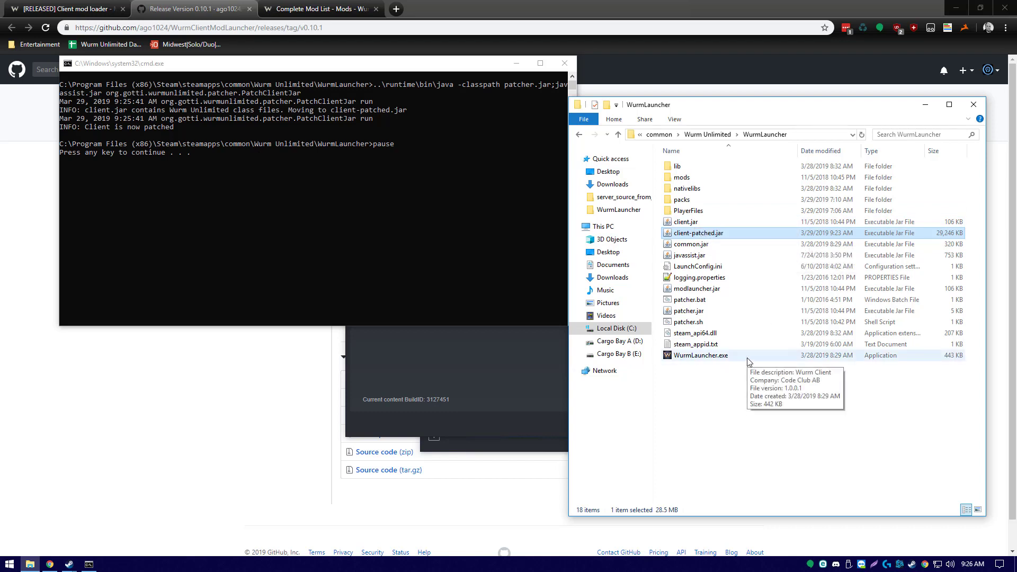
pyautogui.moveTo(829, 364)
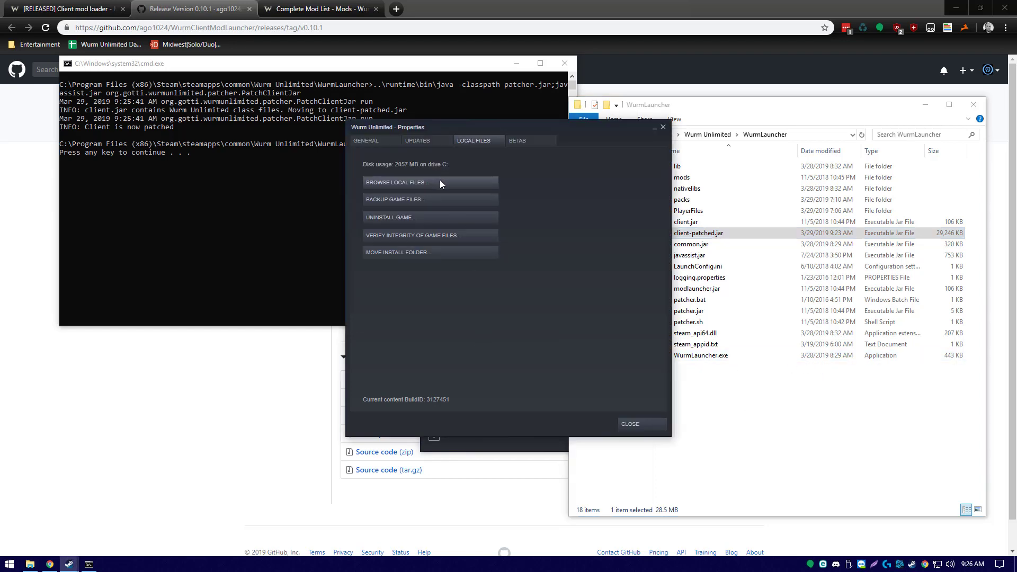
pyautogui.moveTo(415, 234)
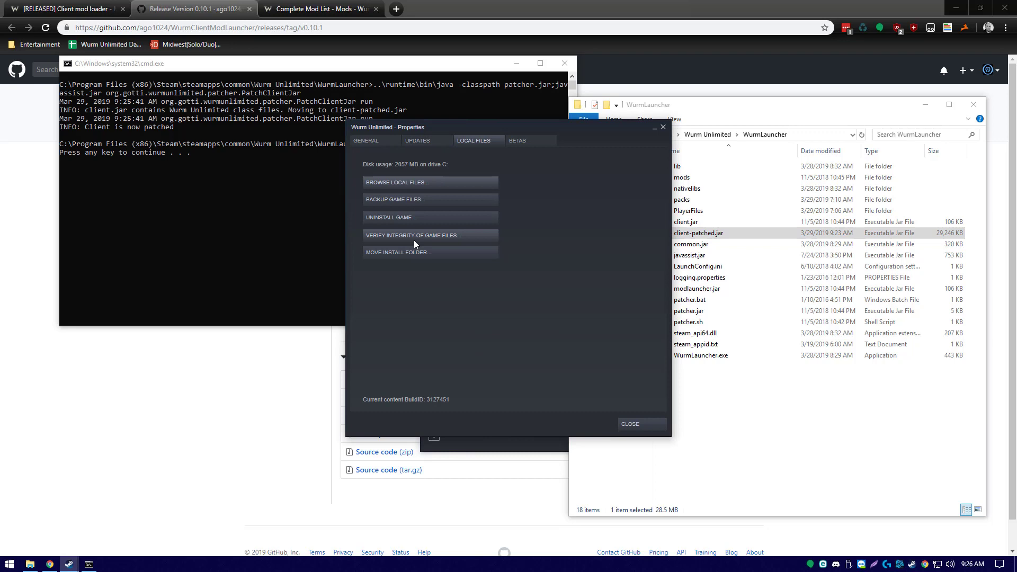
pyautogui.moveTo(446, 238)
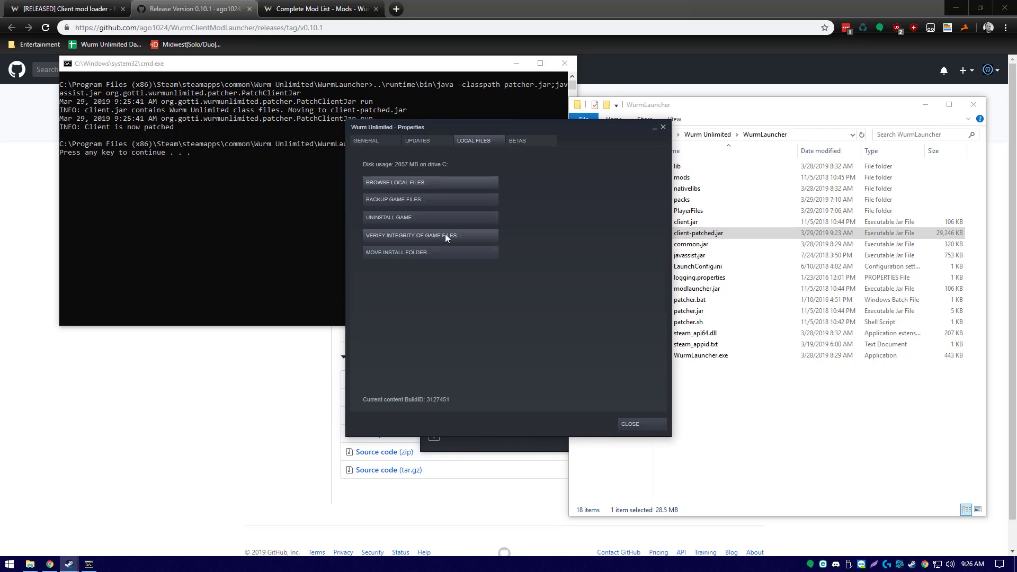
pyautogui.moveTo(446, 238)
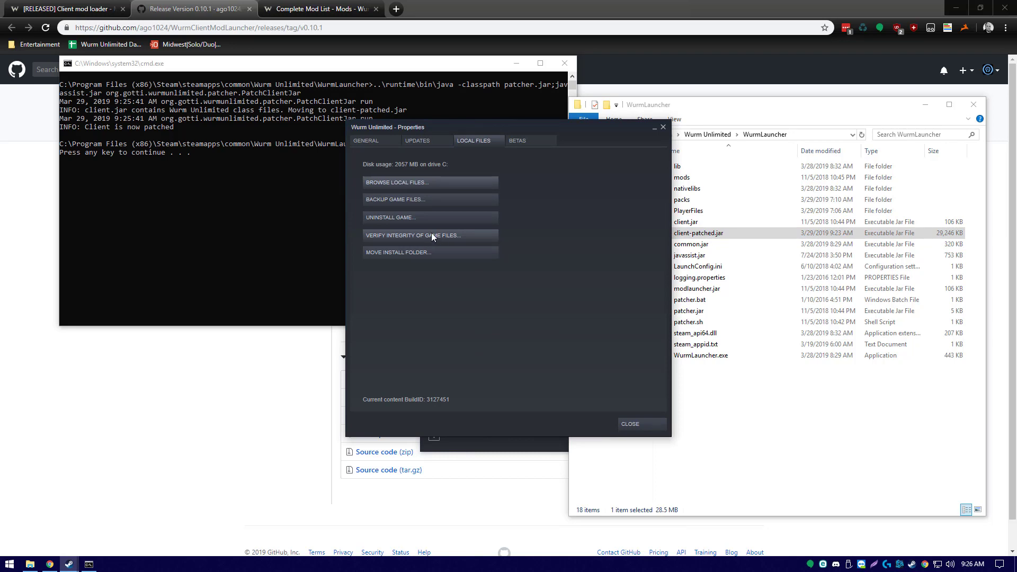
pyautogui.moveTo(632, 276)
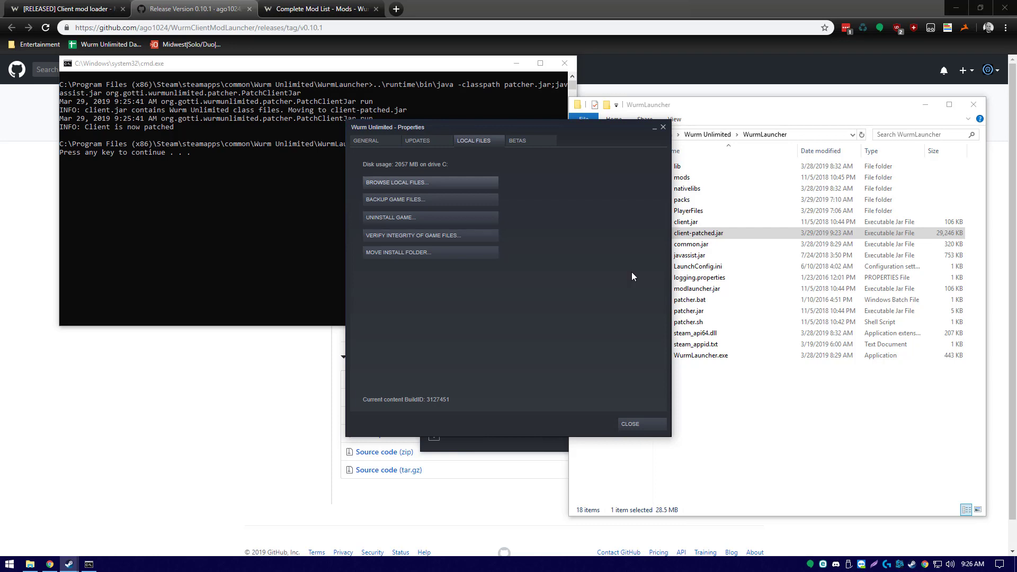
pyautogui.moveTo(767, 126)
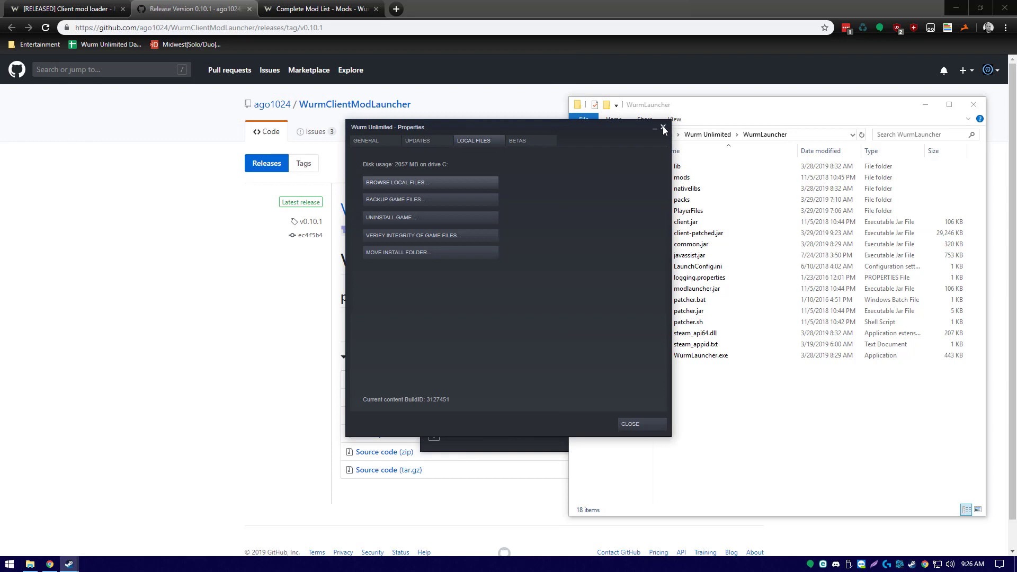
# Close Steam Properties and open WurmLauncher's mods folder, selecting the serverpacks folder
pyautogui.click(663, 128)
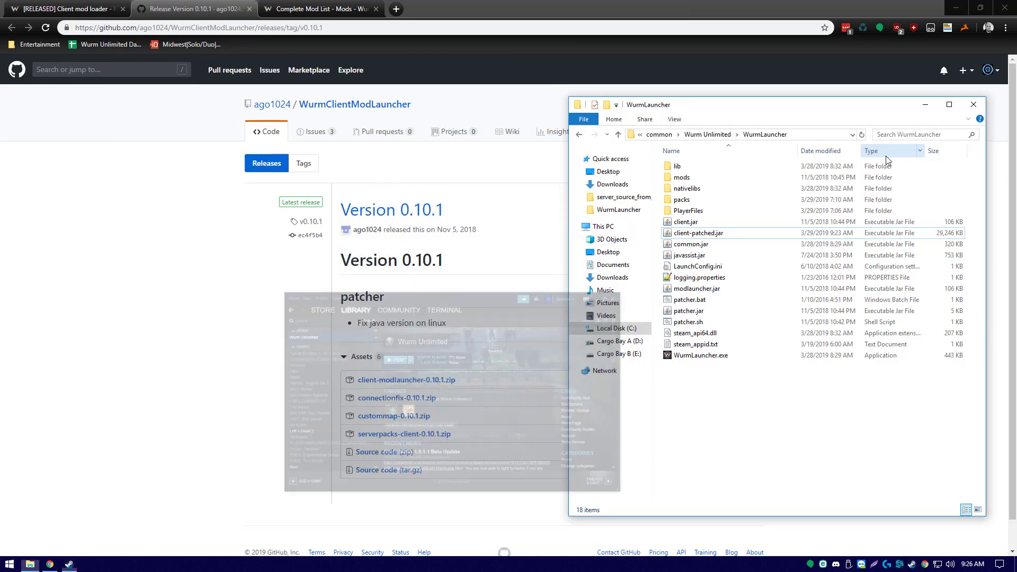
pyautogui.moveTo(684, 177)
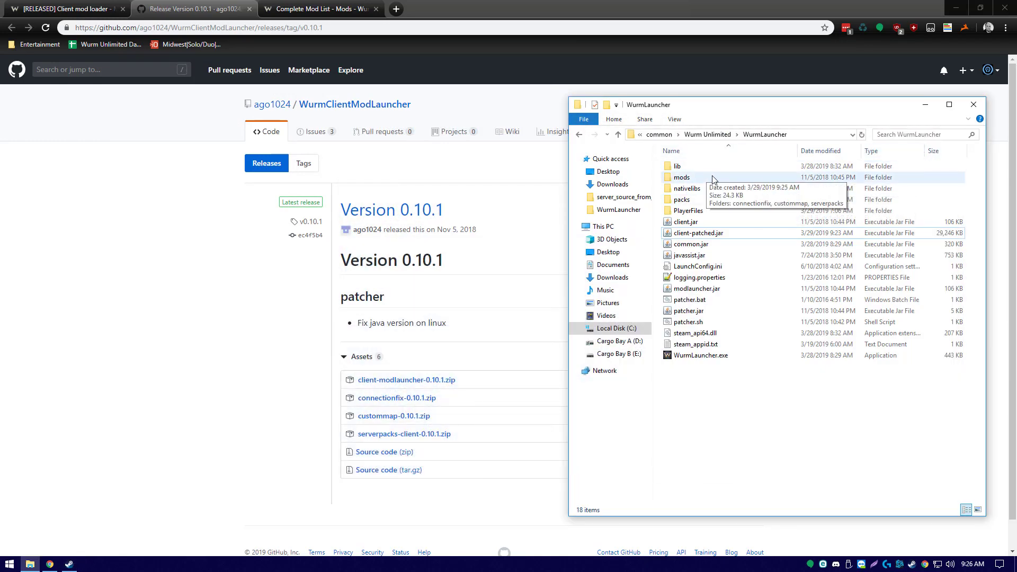
pyautogui.doubleClick(682, 177)
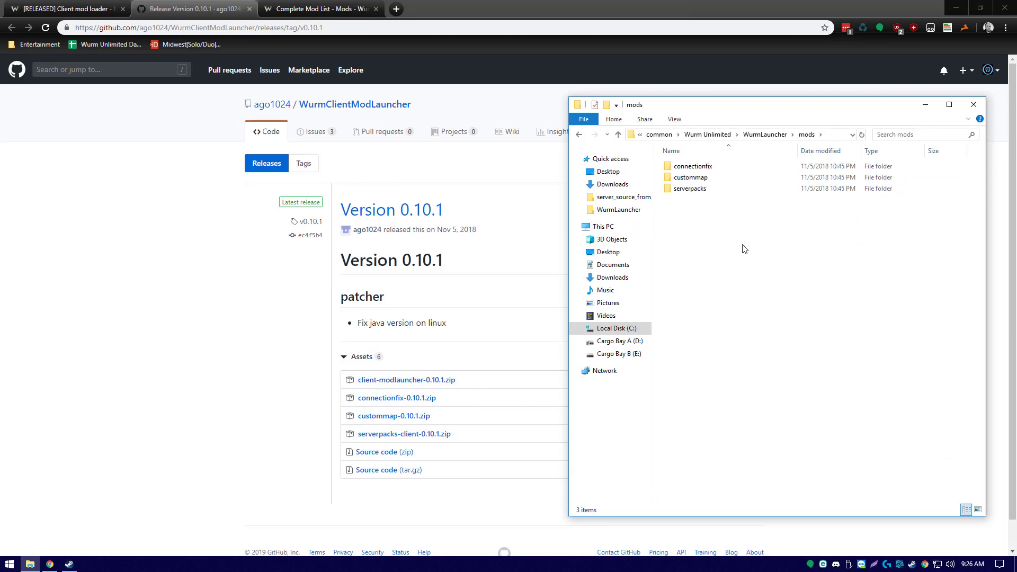
pyautogui.click(690, 188)
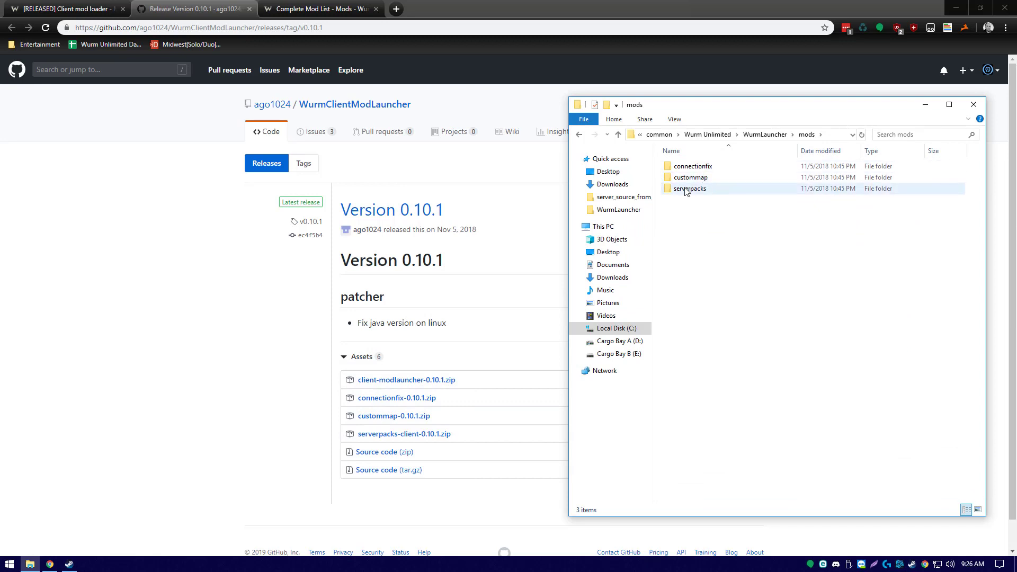
pyautogui.moveTo(749, 190)
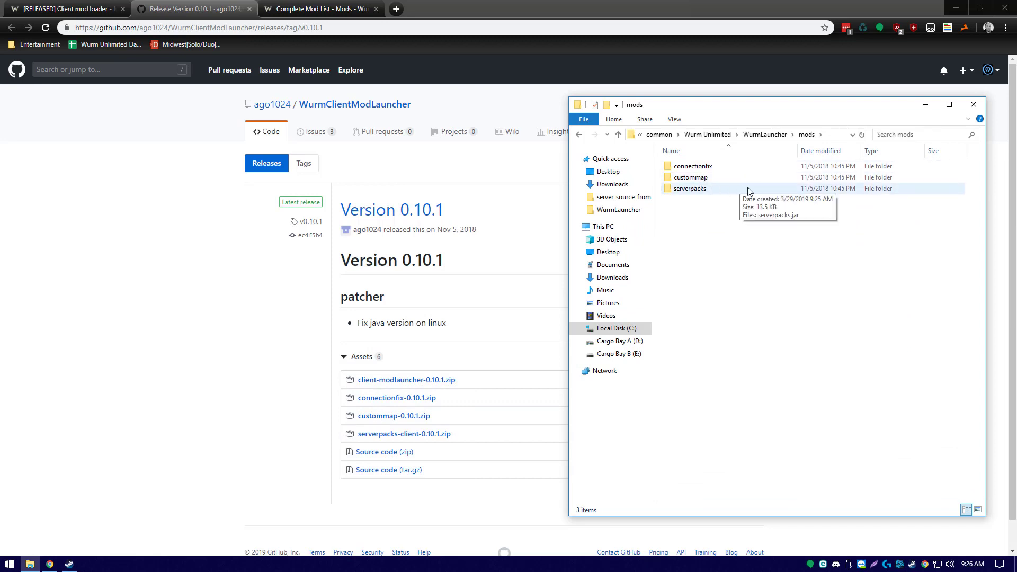
pyautogui.moveTo(692, 166)
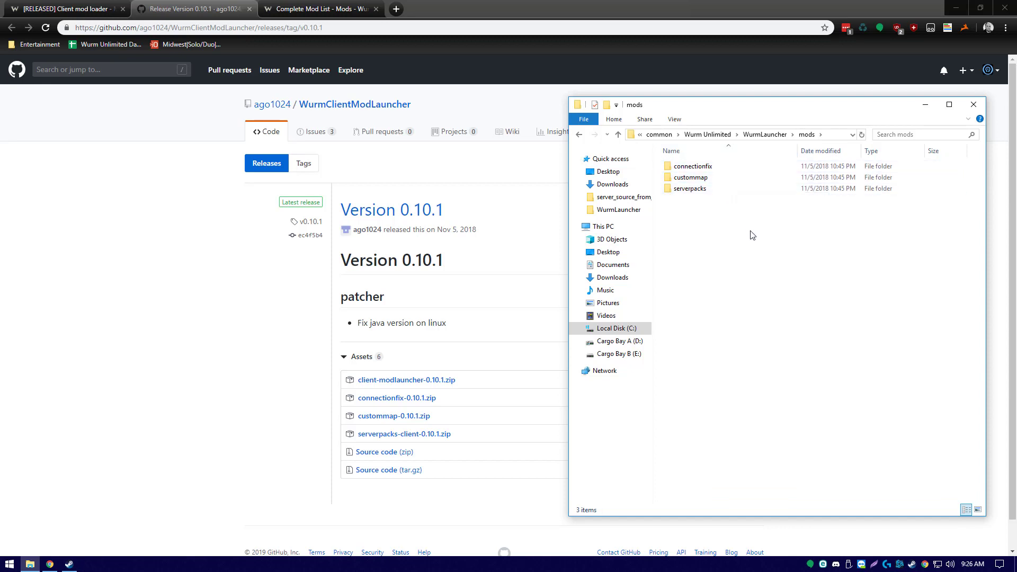
pyautogui.click(690, 188)
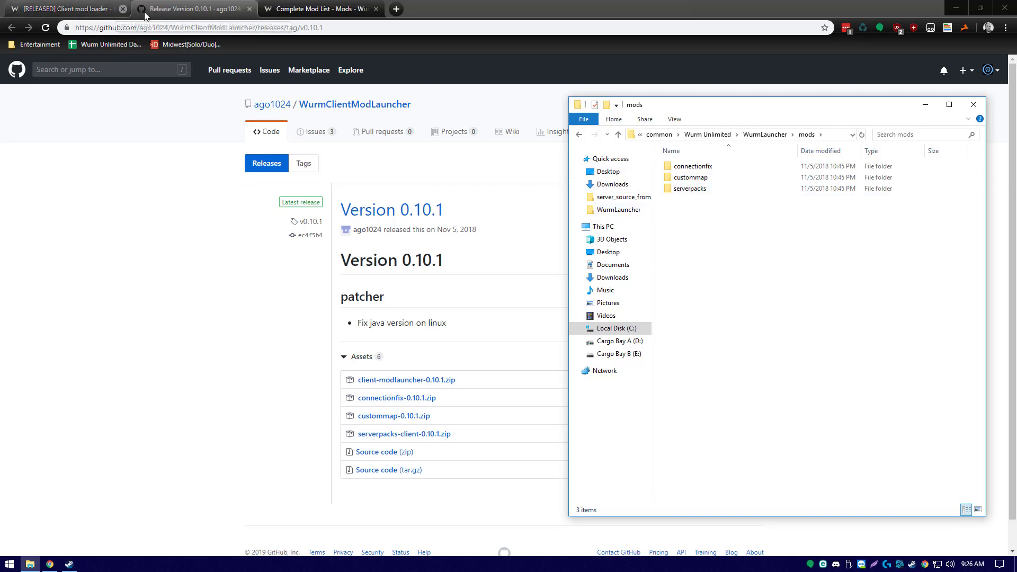
# Scroll the Complete Mod List down to Clientmods, showing ClientModLoader and Live Map
pyautogui.click(318, 8)
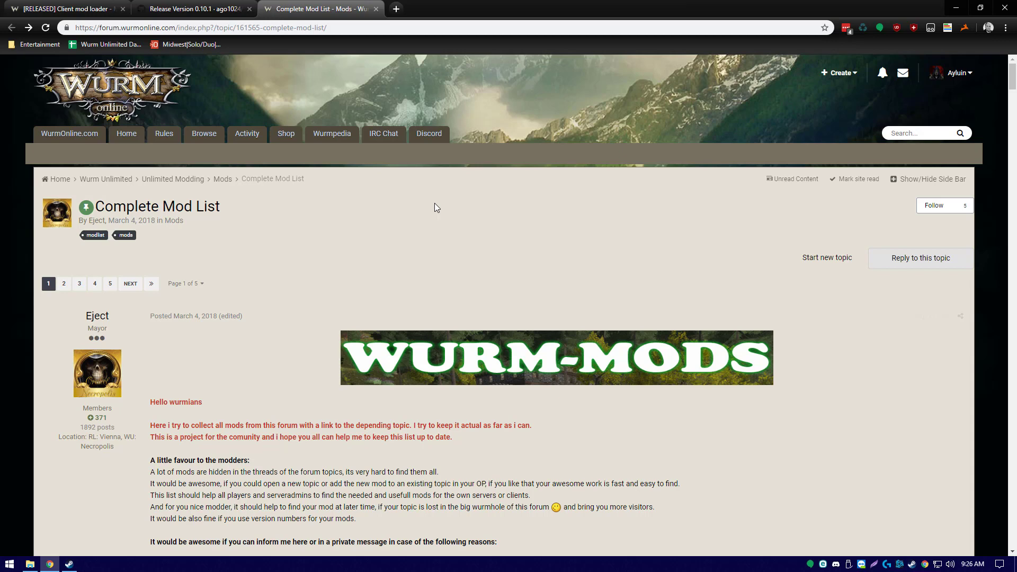
pyautogui.scroll(-3)
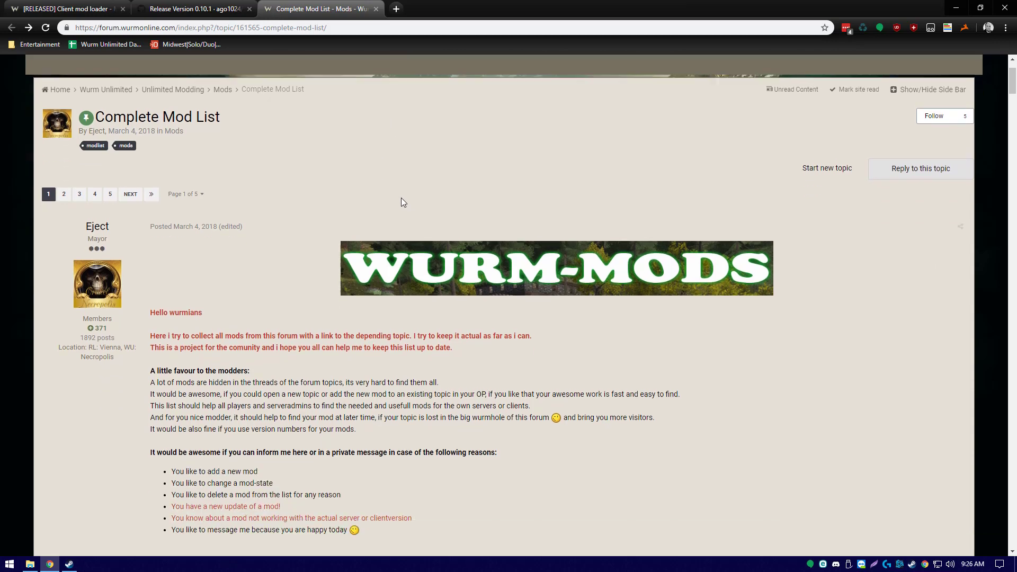
pyautogui.scroll(-3)
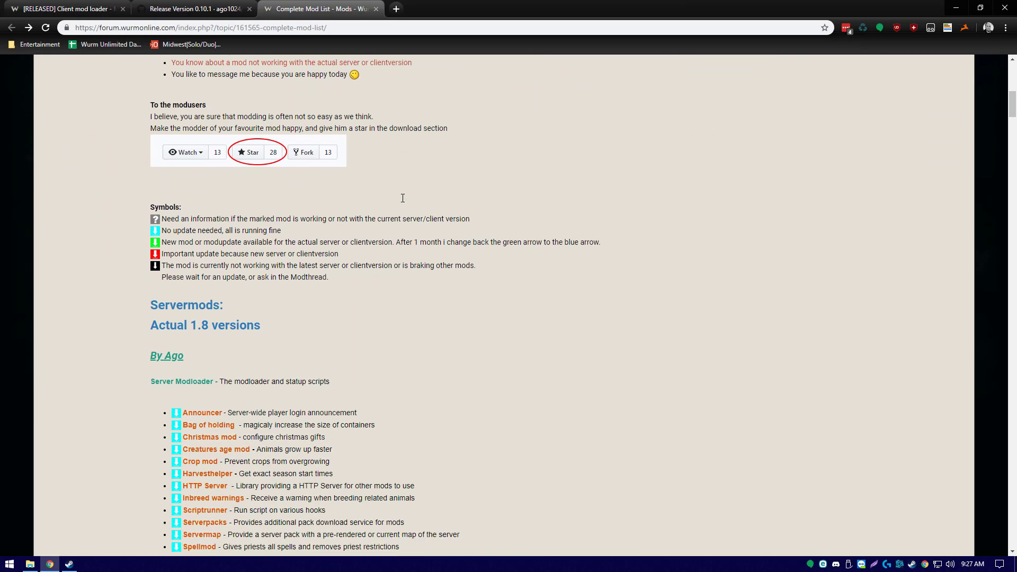
pyautogui.scroll(-3)
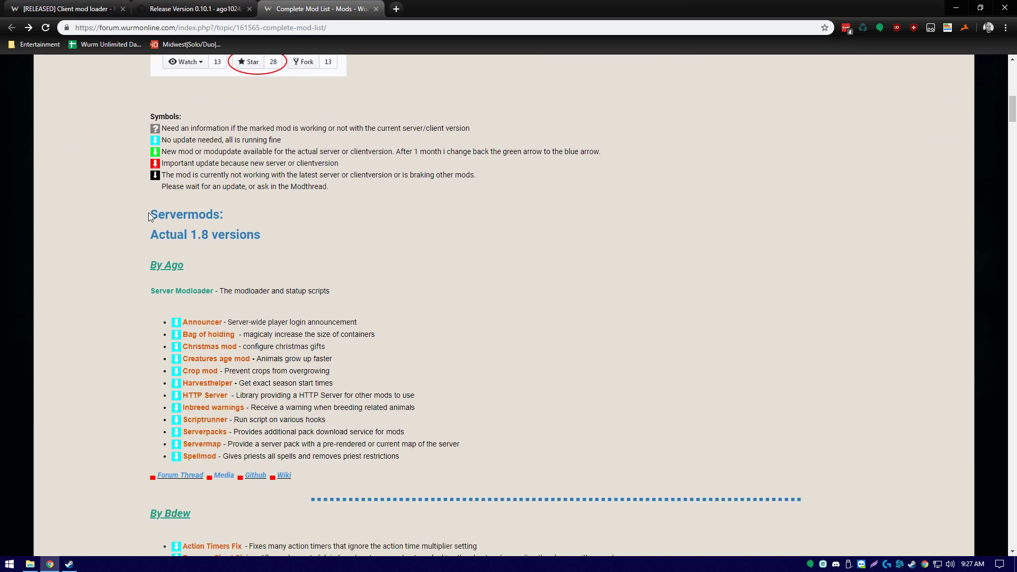
pyautogui.moveTo(422, 230)
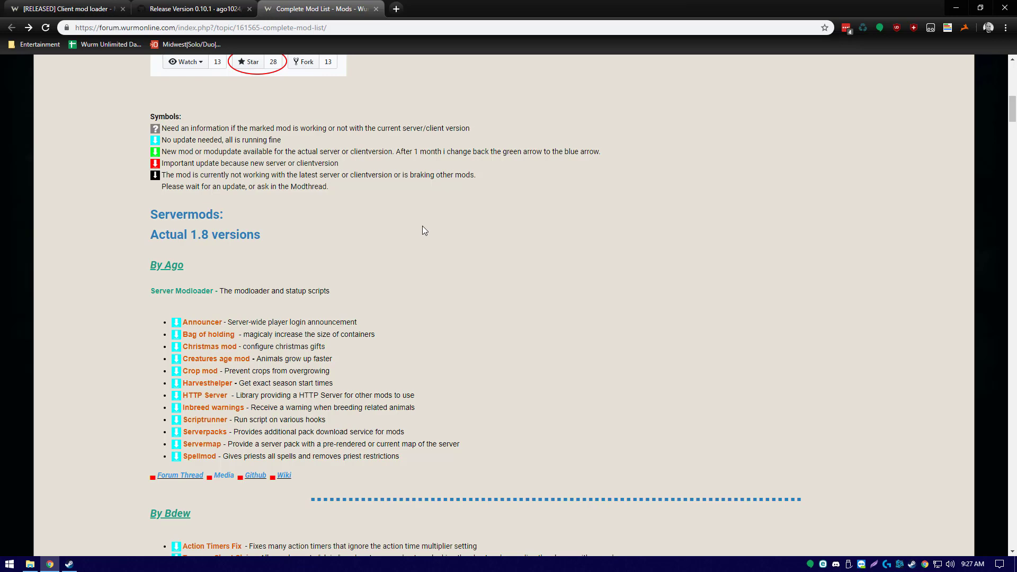
pyautogui.moveTo(238, 244)
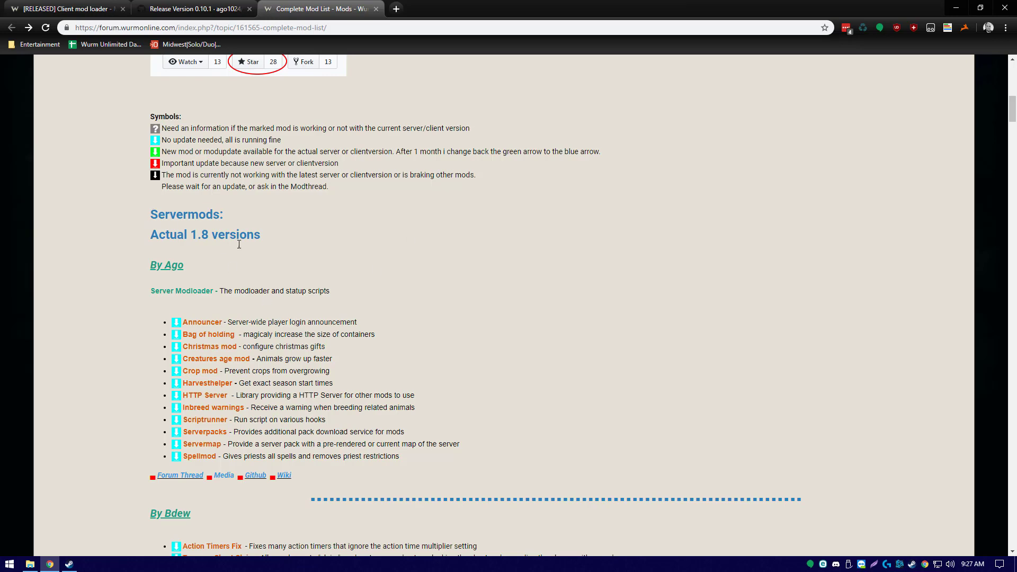
pyautogui.moveTo(474, 282)
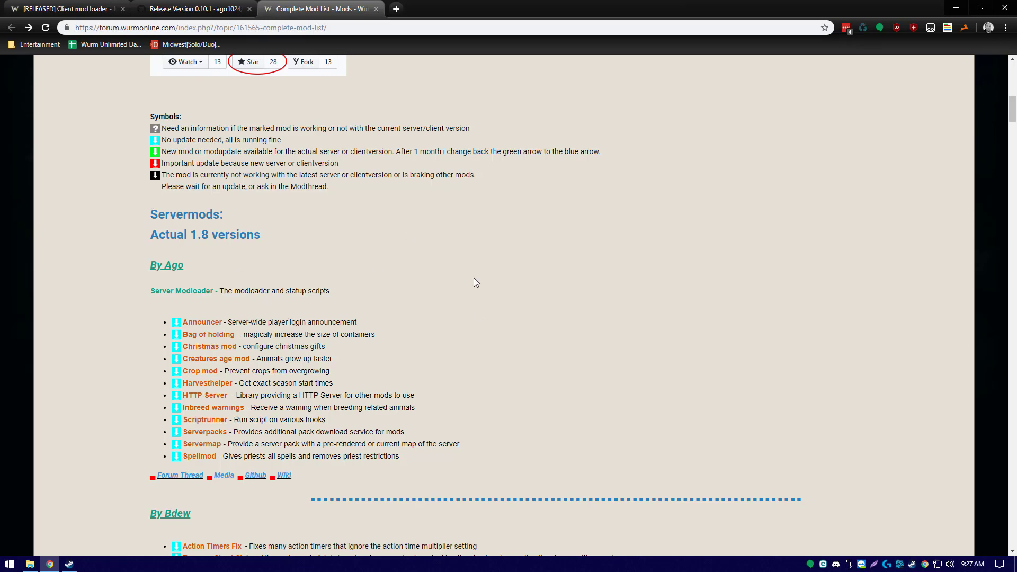
pyautogui.scroll(-3)
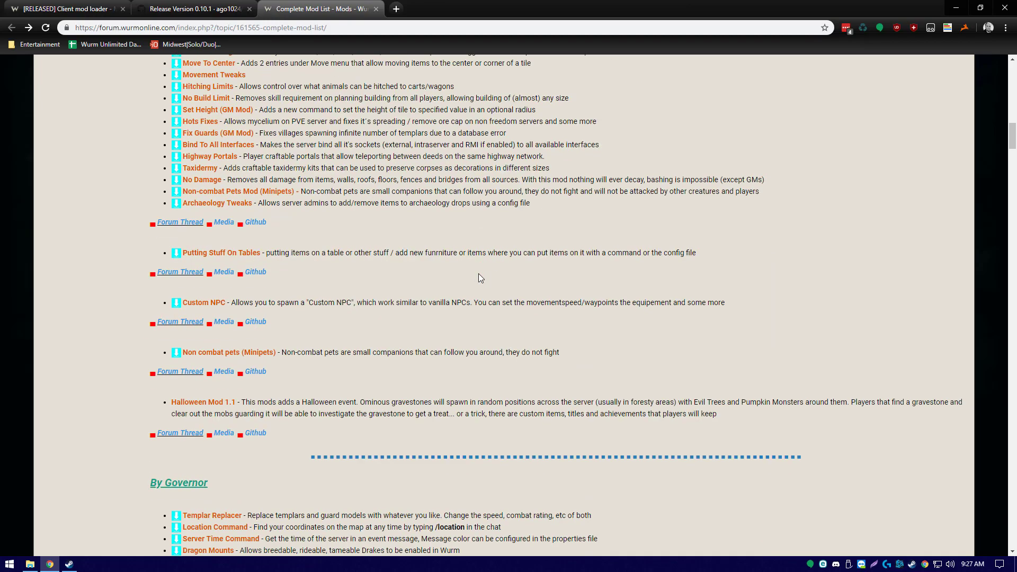
pyautogui.scroll(-3)
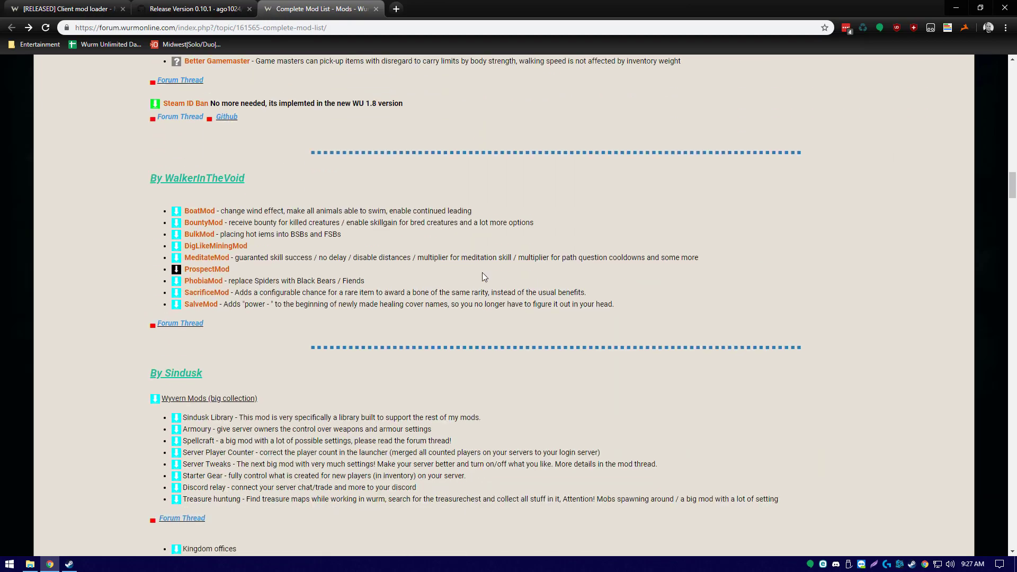
pyautogui.scroll(-3)
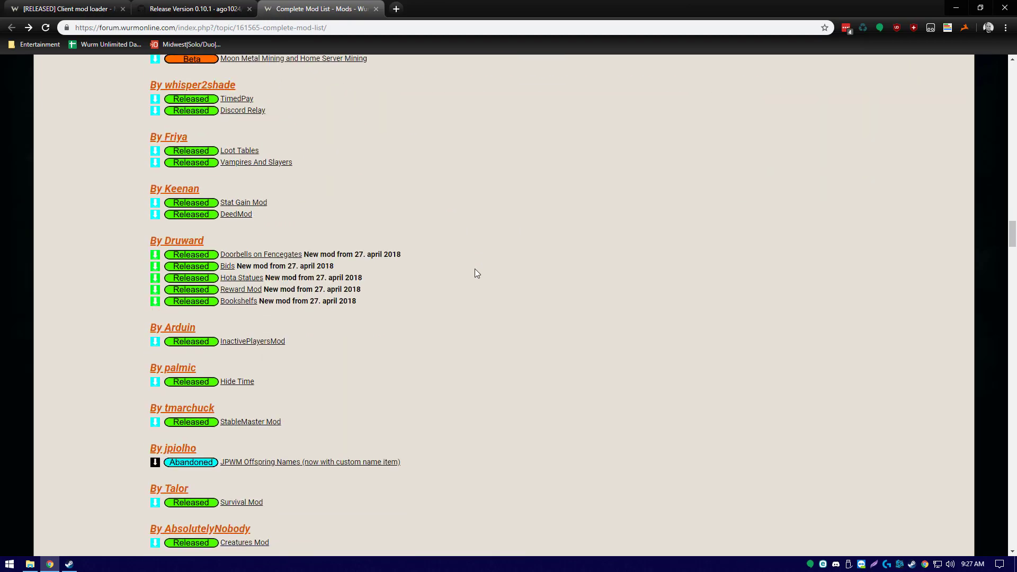
pyautogui.scroll(-3)
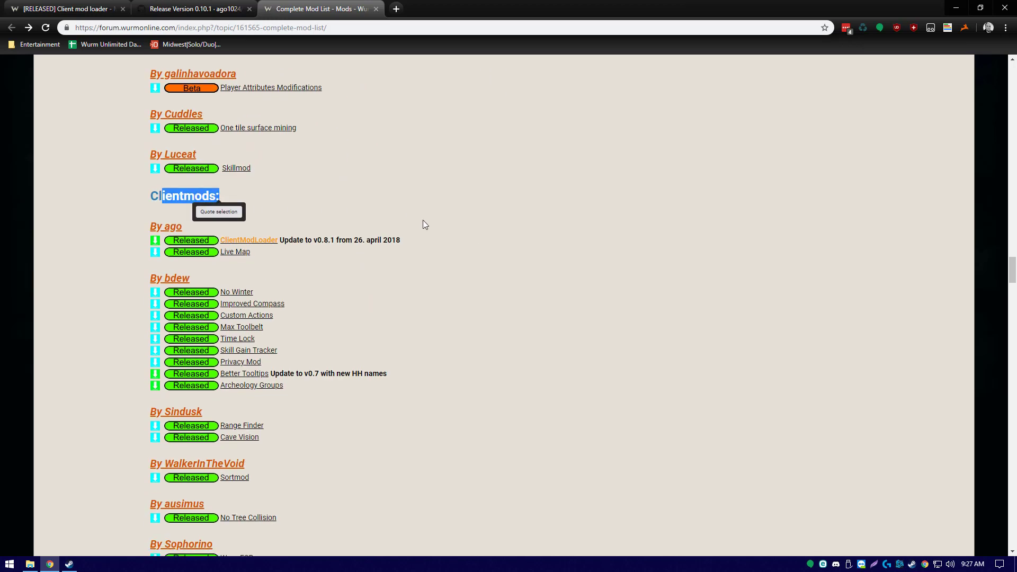
pyautogui.scroll(-3)
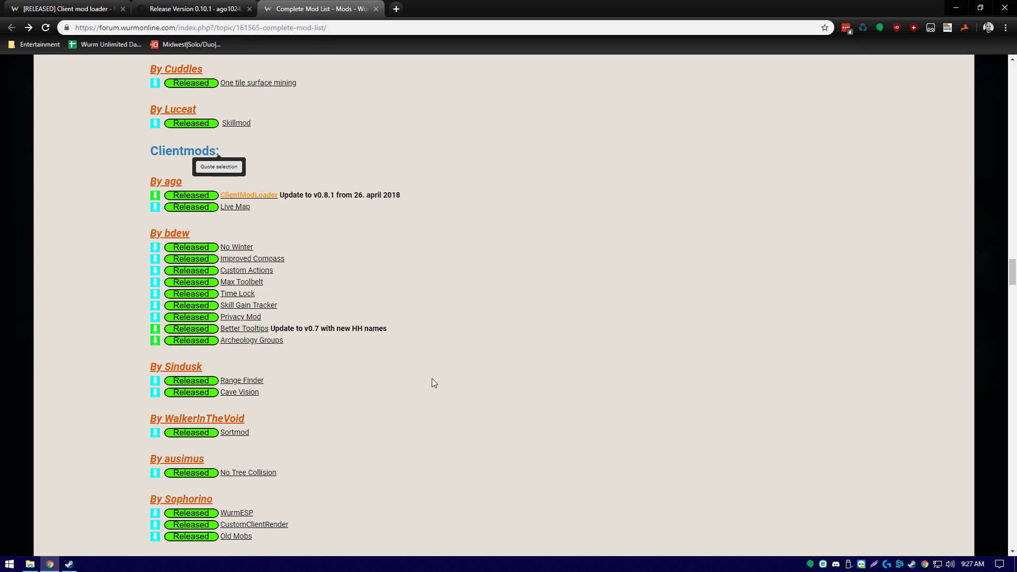
pyautogui.scroll(-3)
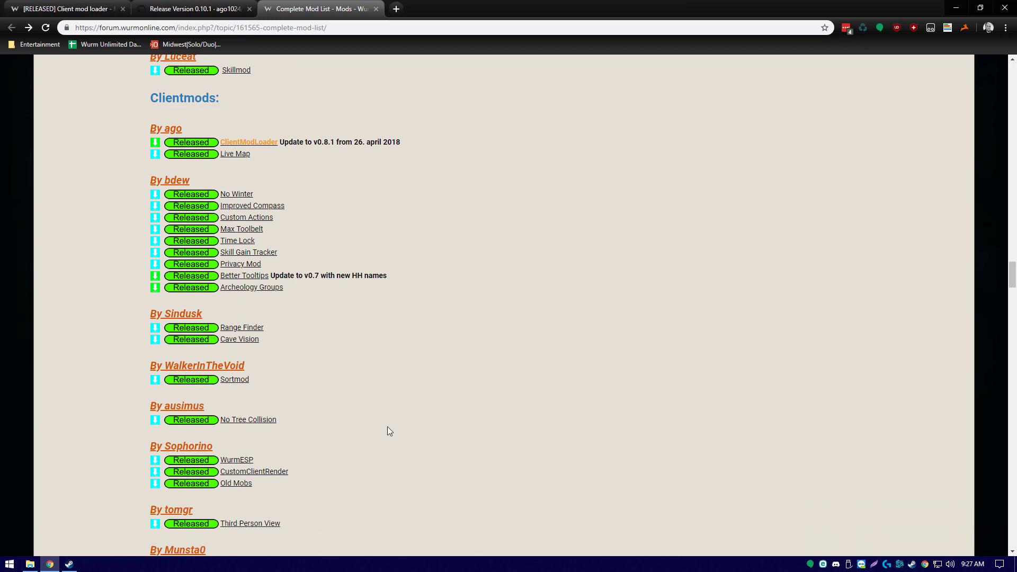
pyautogui.moveTo(344, 434)
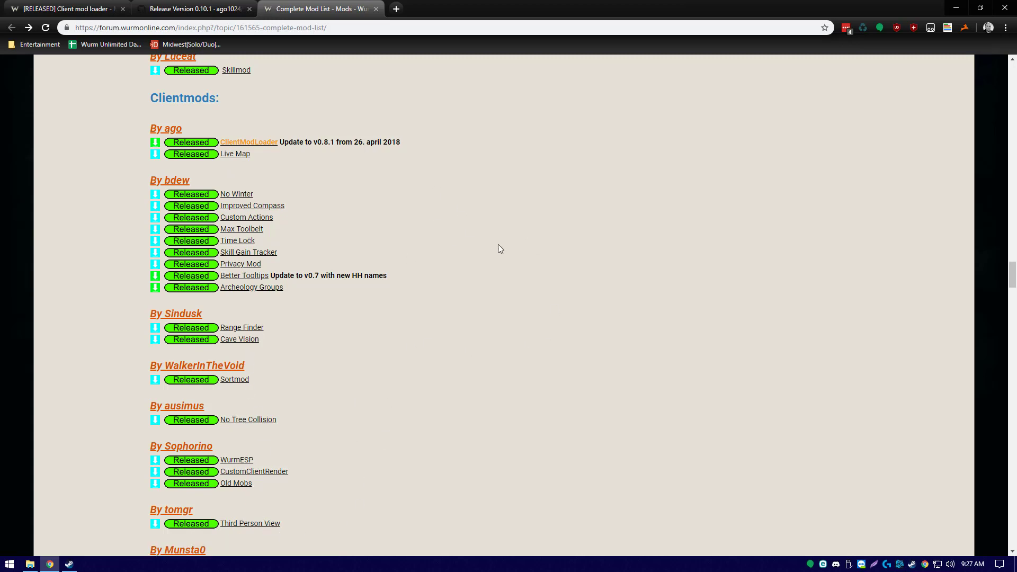
pyautogui.moveTo(235, 154)
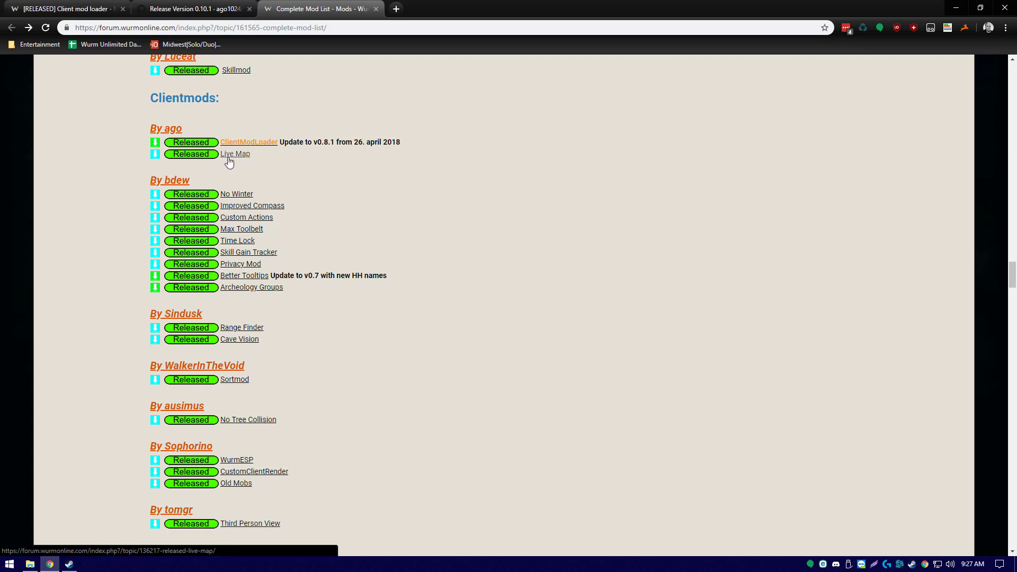
pyautogui.click(234, 154)
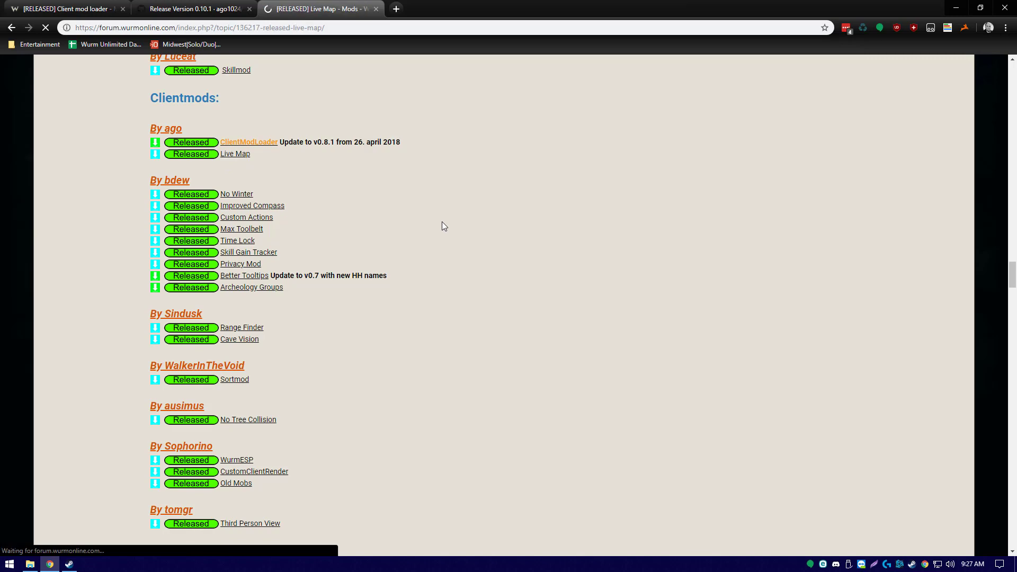
pyautogui.click(234, 154)
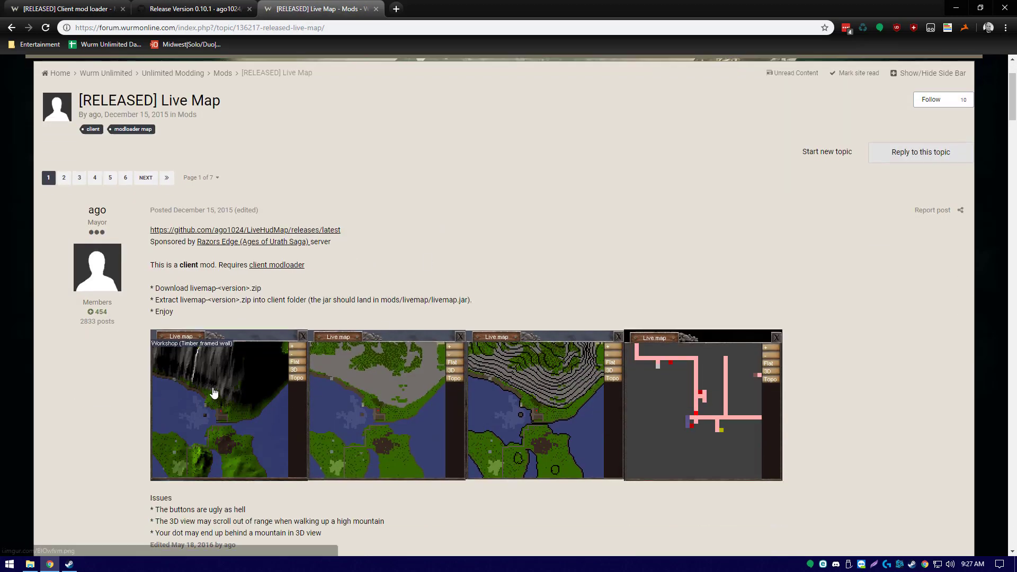
pyautogui.moveTo(323, 355)
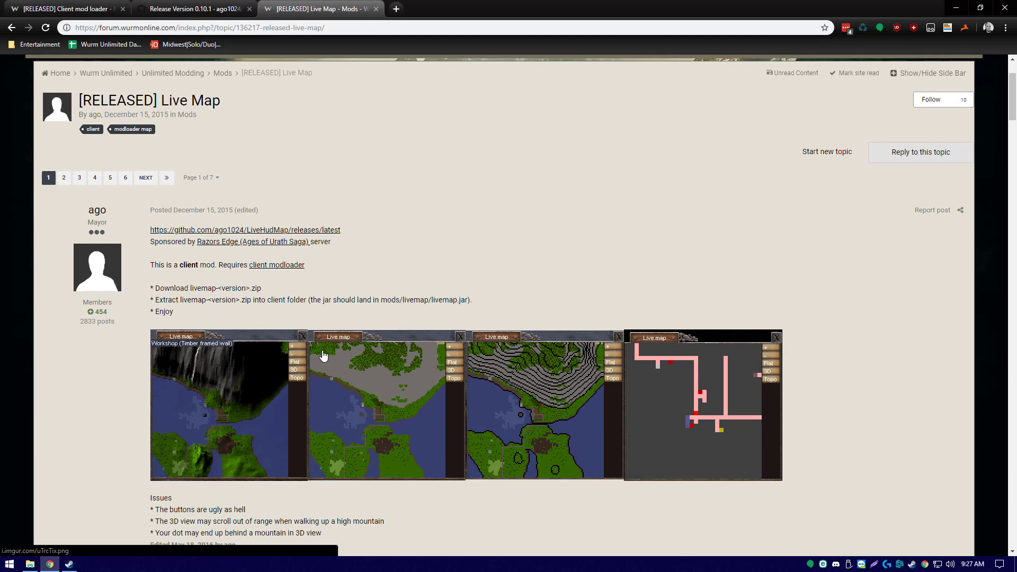
pyautogui.moveTo(534, 349)
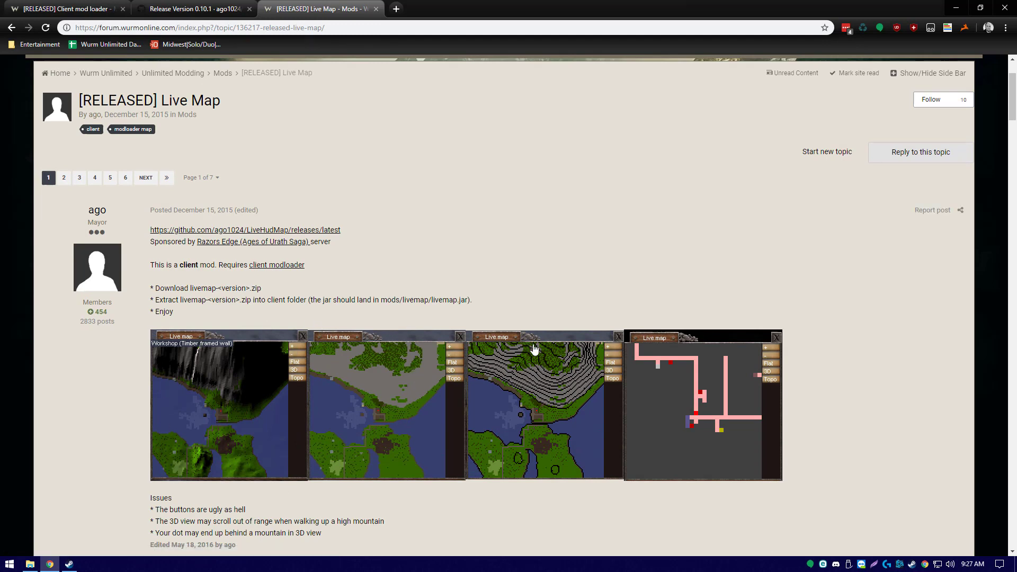
pyautogui.moveTo(365, 386)
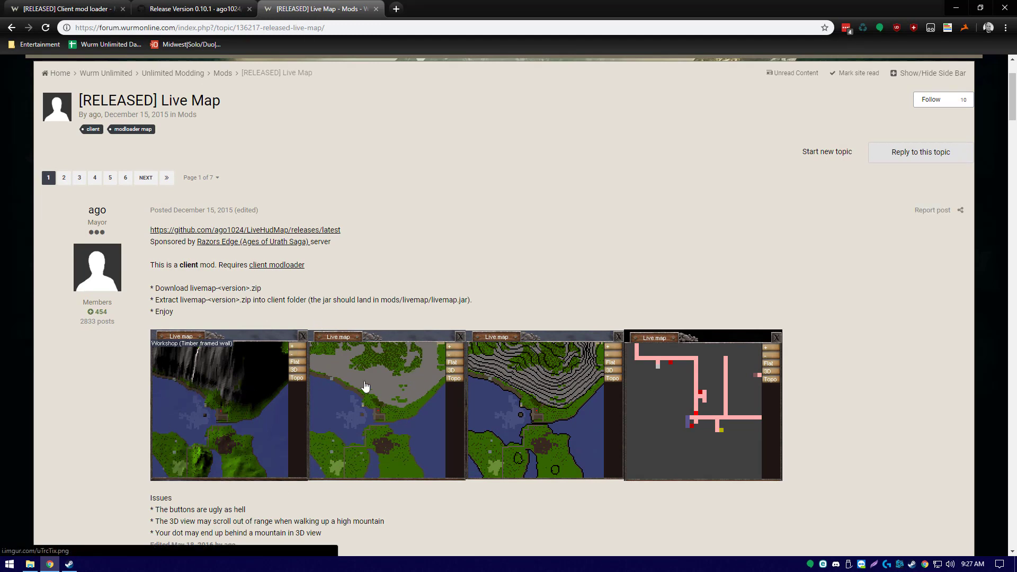
pyautogui.moveTo(569, 379)
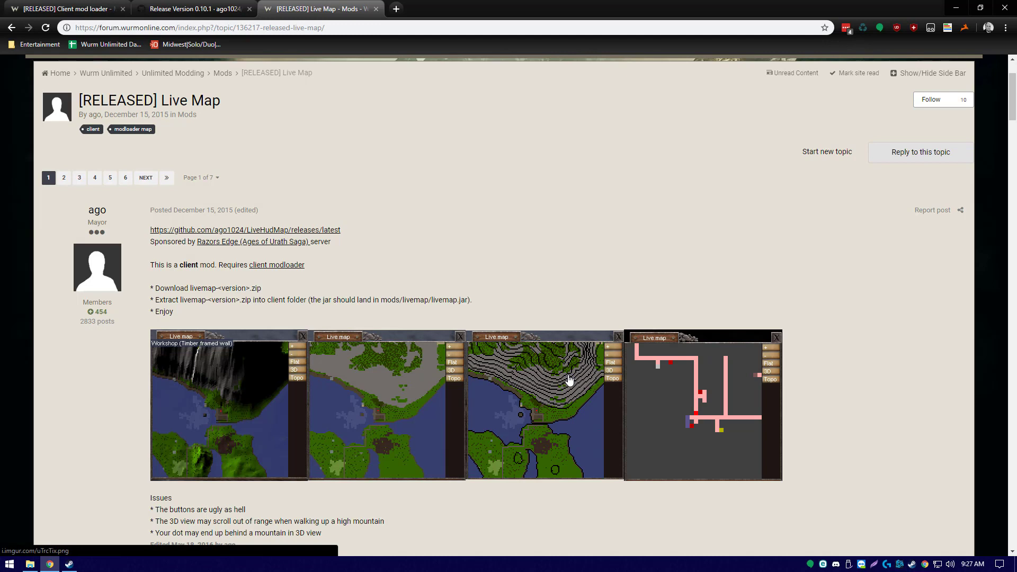
pyautogui.moveTo(722, 386)
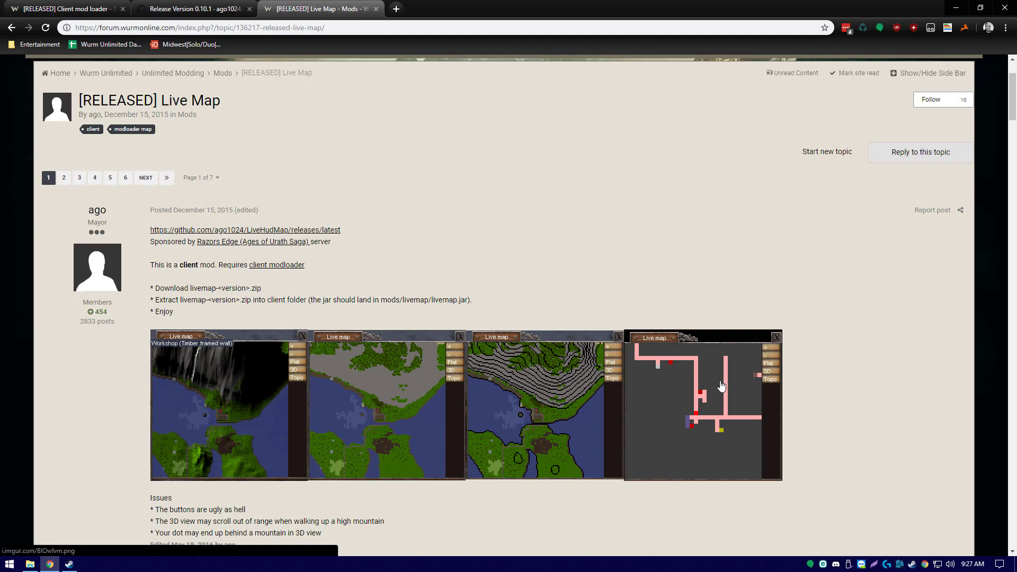
pyautogui.moveTo(725, 402)
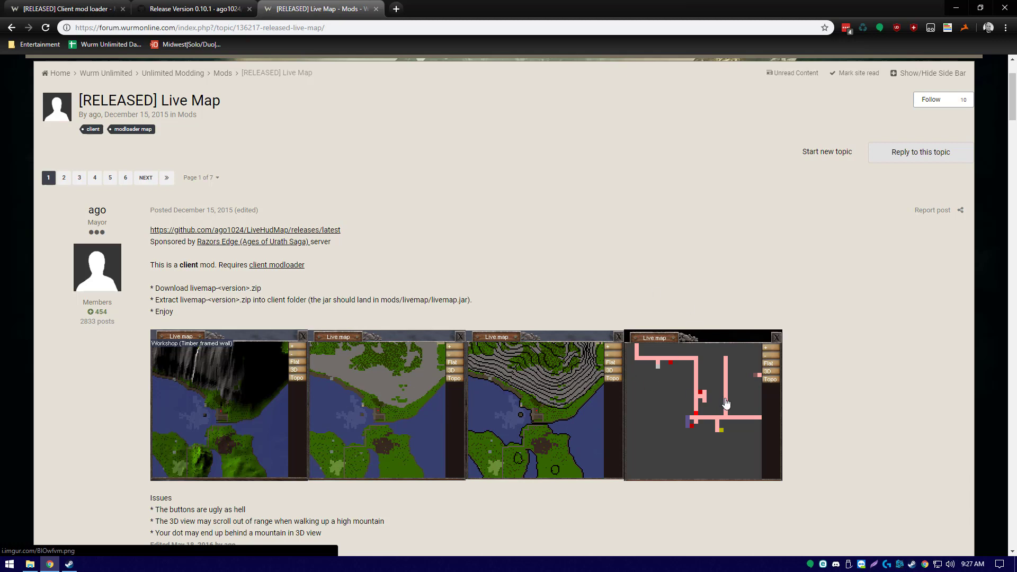
pyautogui.moveTo(412, 310)
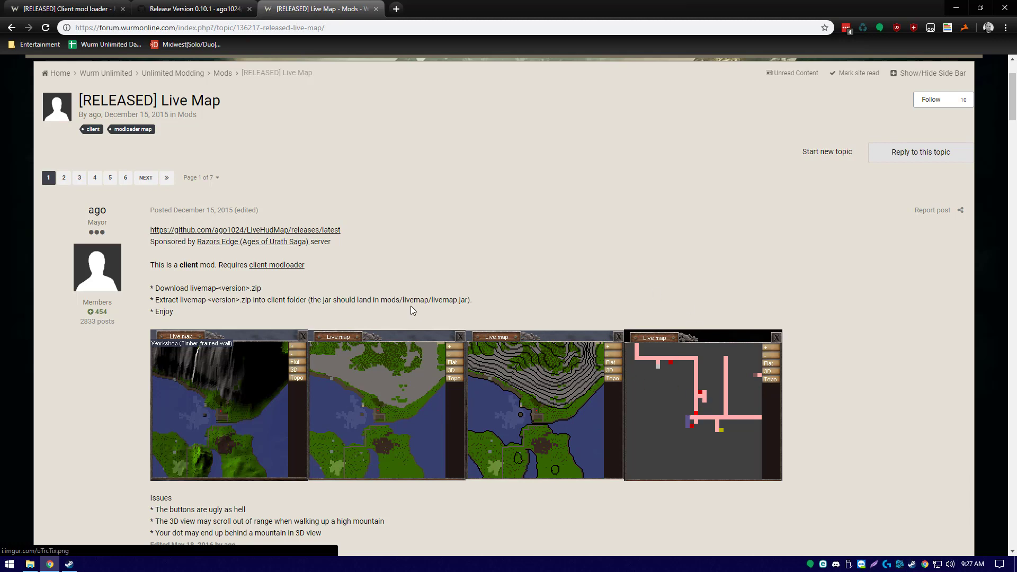
pyautogui.moveTo(264, 274)
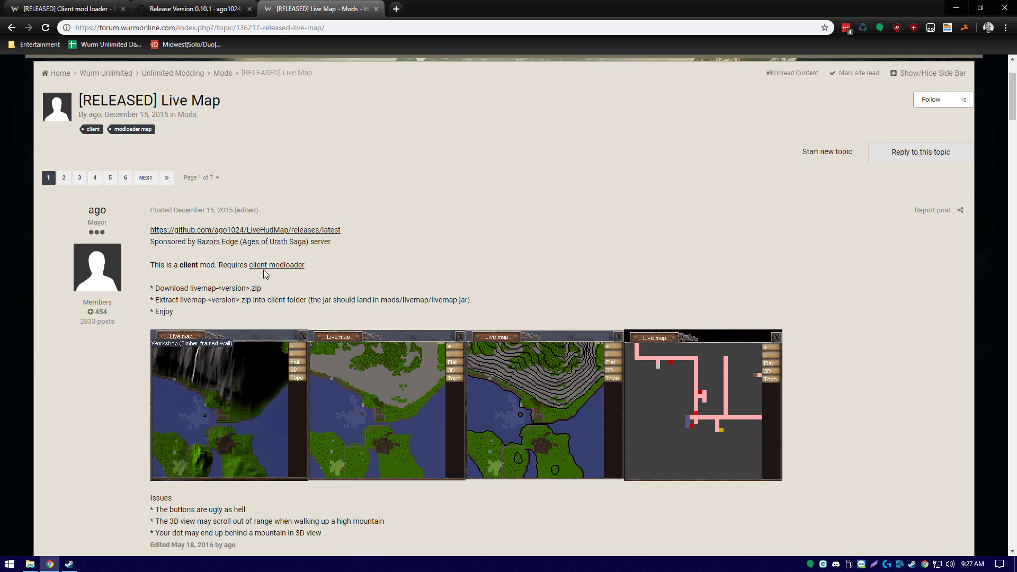
pyautogui.moveTo(334, 234)
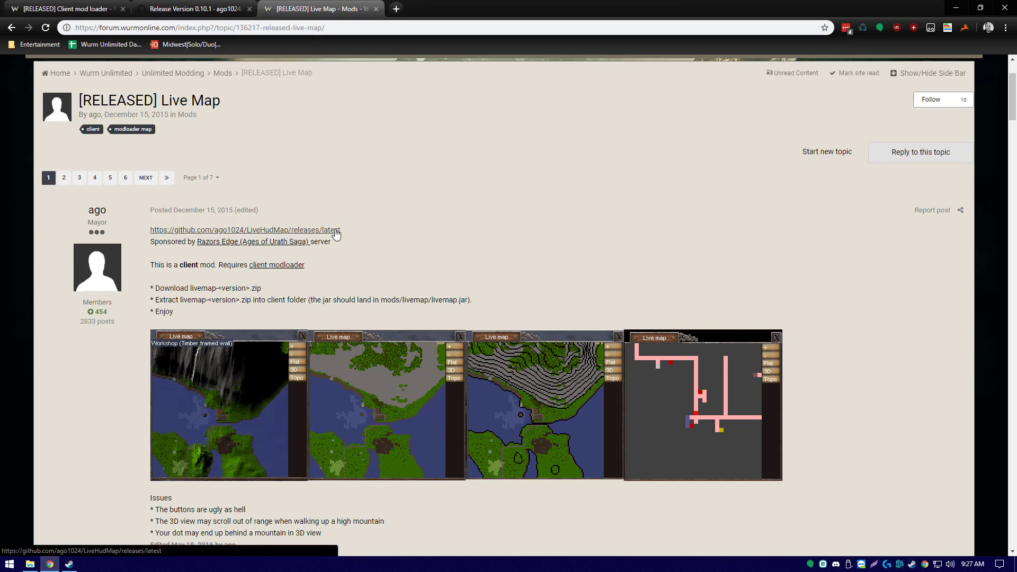
# Download livemap-1.8.zip from the latest LiveHudMap release and open it in WinRAR
pyautogui.click(245, 231)
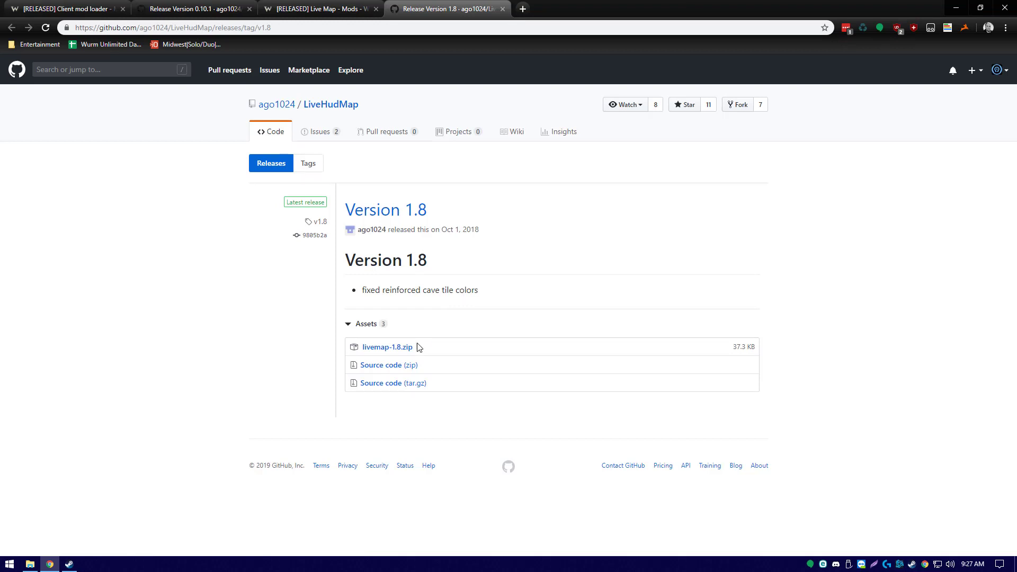
pyautogui.click(386, 347)
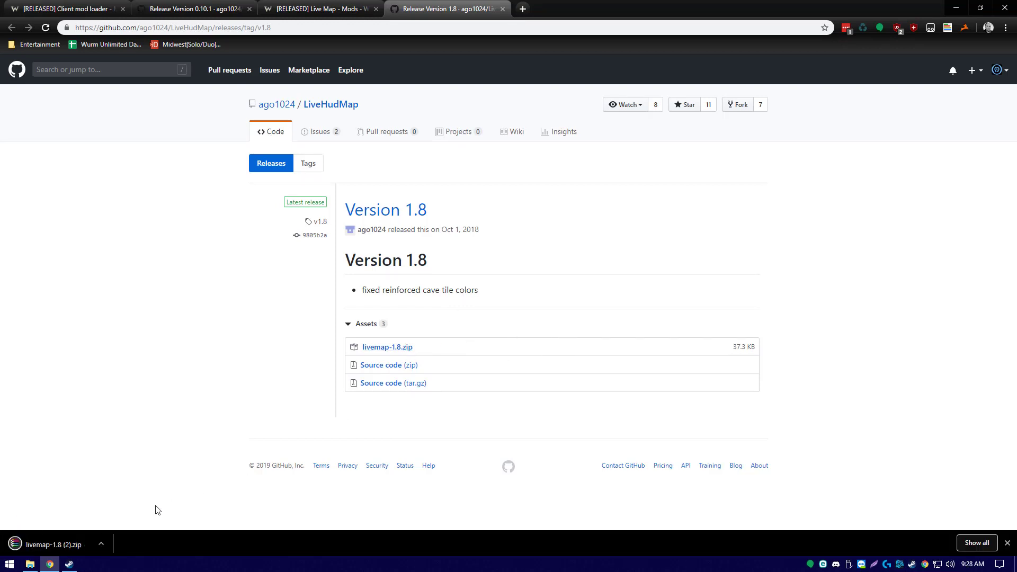
pyautogui.click(52, 544)
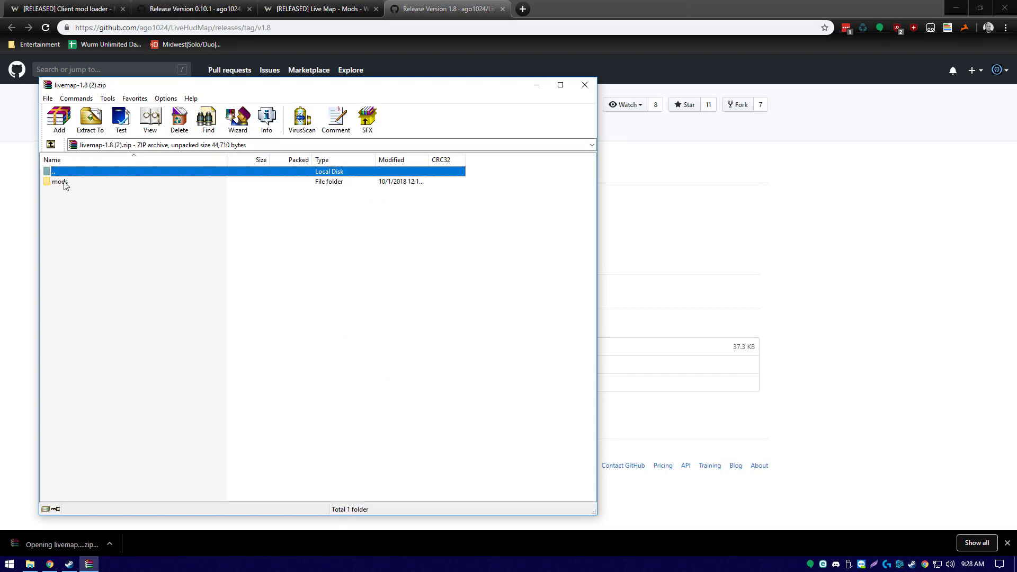
# Copy livemap and livemap.properties into WurmLauncher\mods, then open the properties in Notepad++
pyautogui.doubleClick(59, 182)
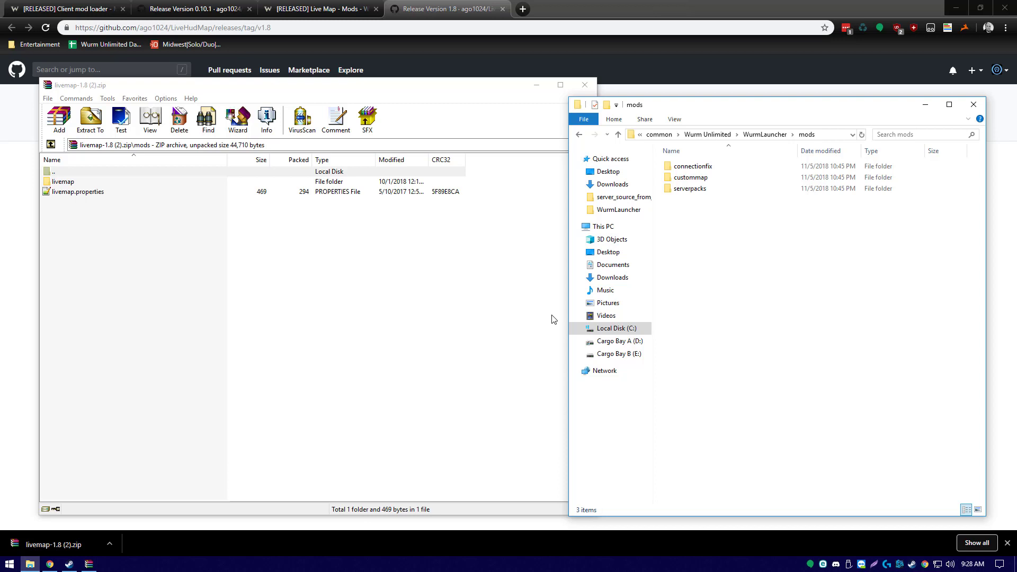
pyautogui.moveTo(81, 225)
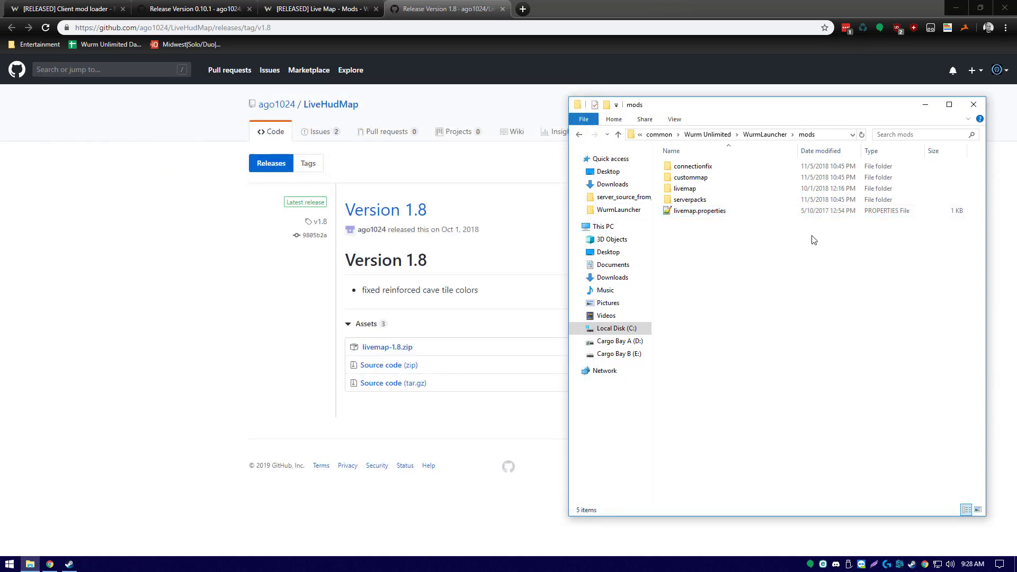
pyautogui.rightClick(699, 210)
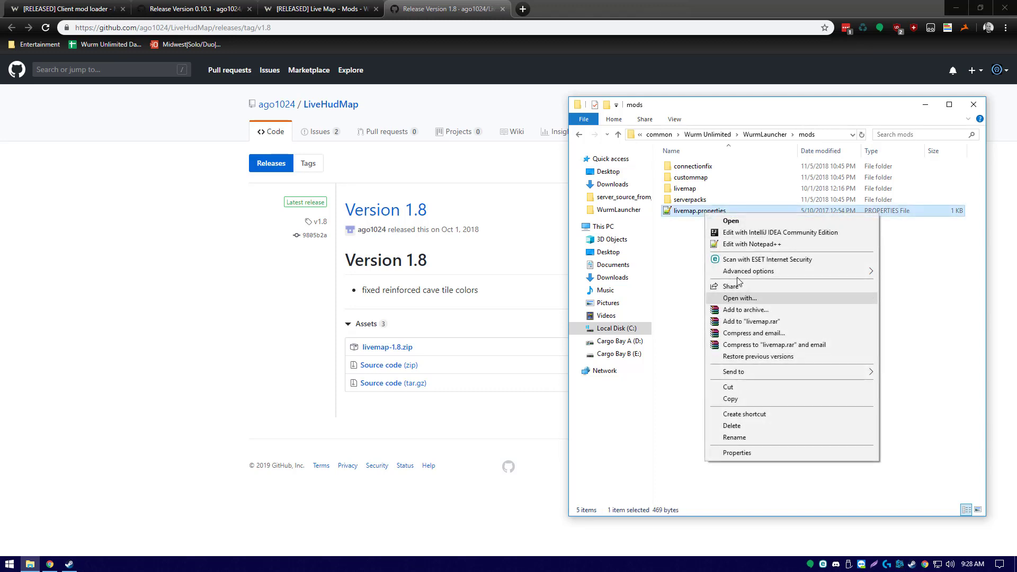
pyautogui.moveTo(746, 243)
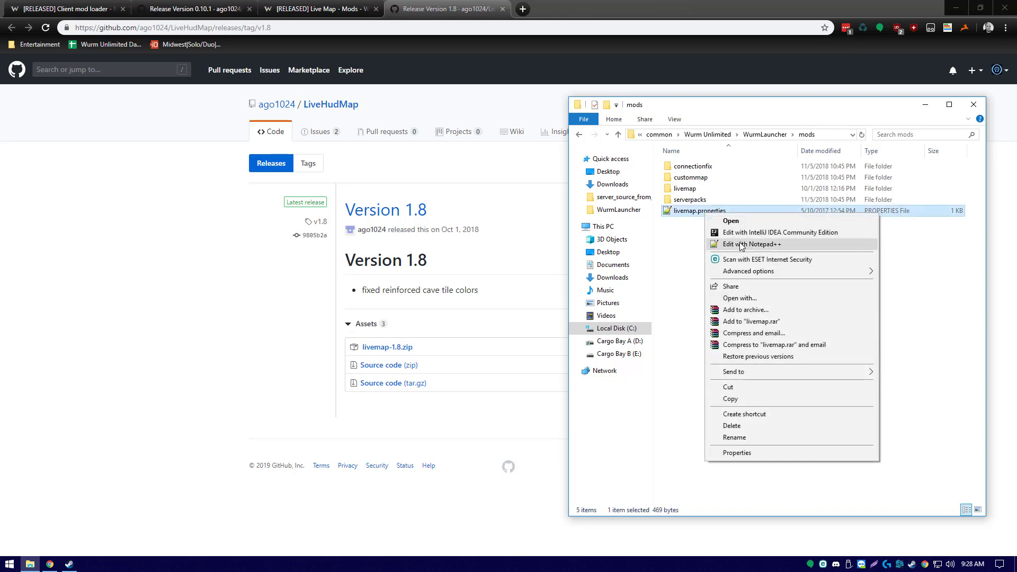
pyautogui.click(750, 244)
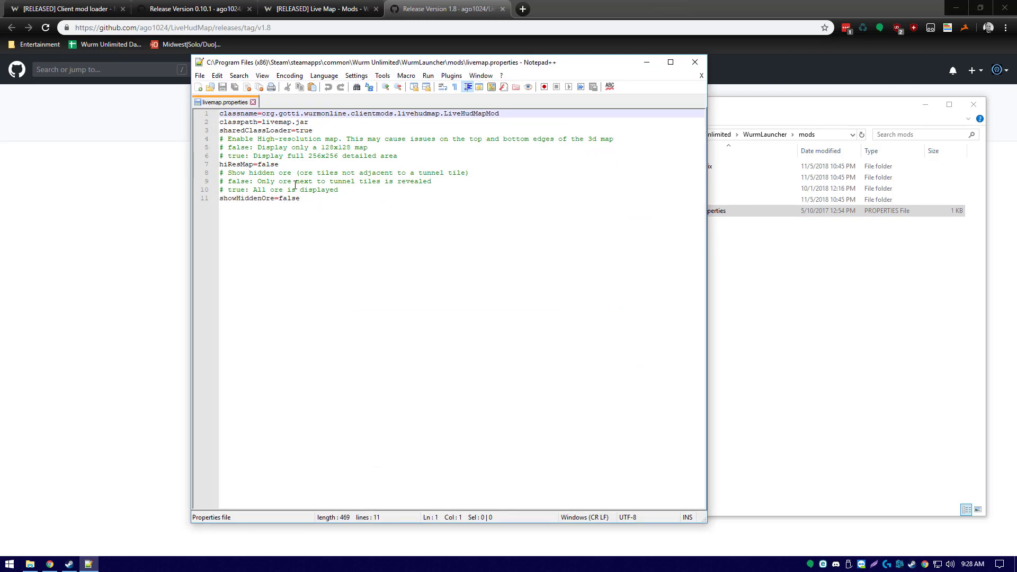
# Change hiResMap and showHiddenOre from false to true and save livemap.properties on close
pyautogui.click(309, 155)
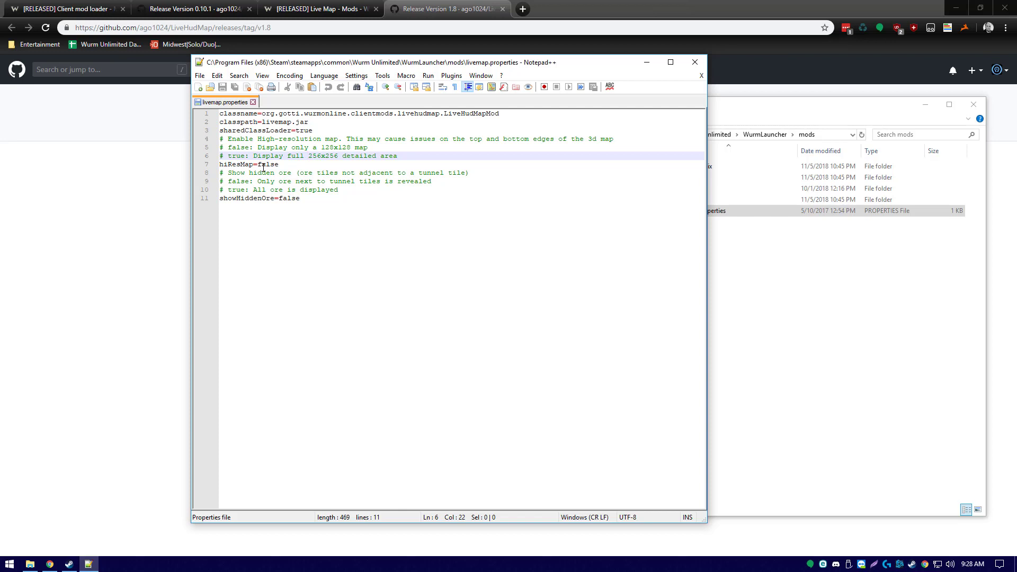
pyautogui.doubleClick(268, 163)
pyautogui.write('tru')
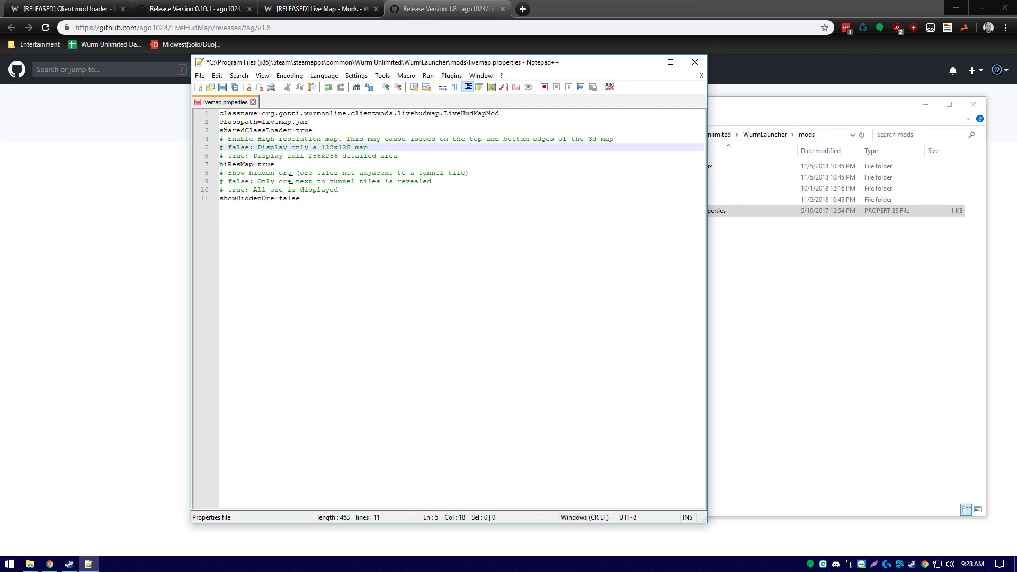
pyautogui.doubleClick(290, 198)
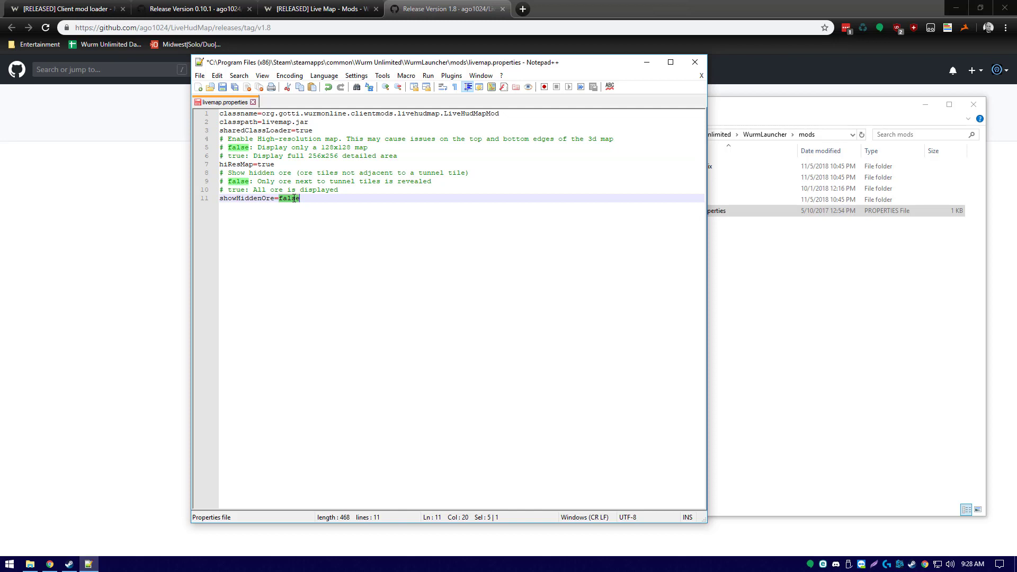
pyautogui.write('tru')
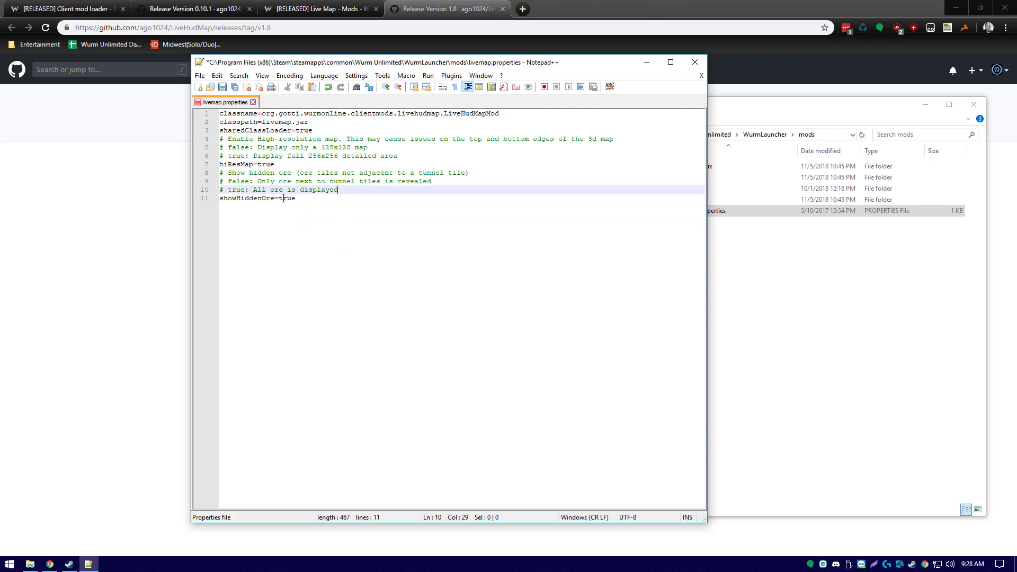
pyautogui.click(252, 103)
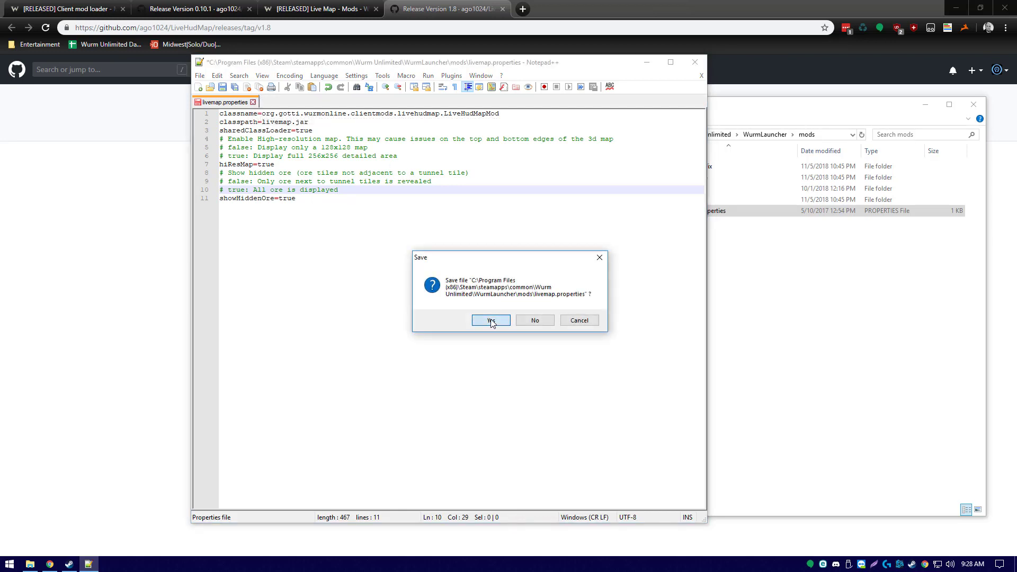
pyautogui.click(491, 320)
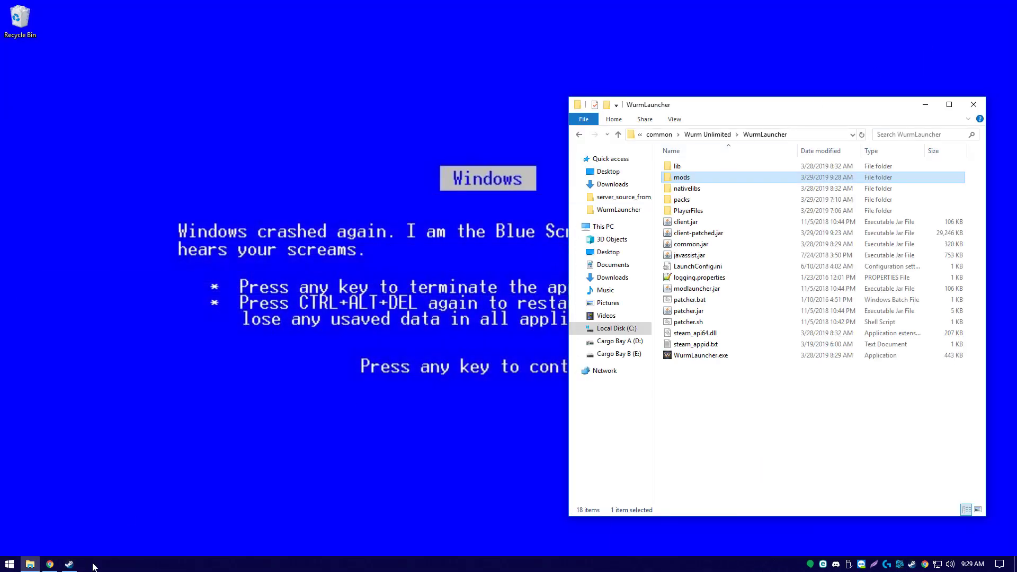
# Bring Steam forward and start Wurm Unlimited from the library with PLAY
pyautogui.click(68, 562)
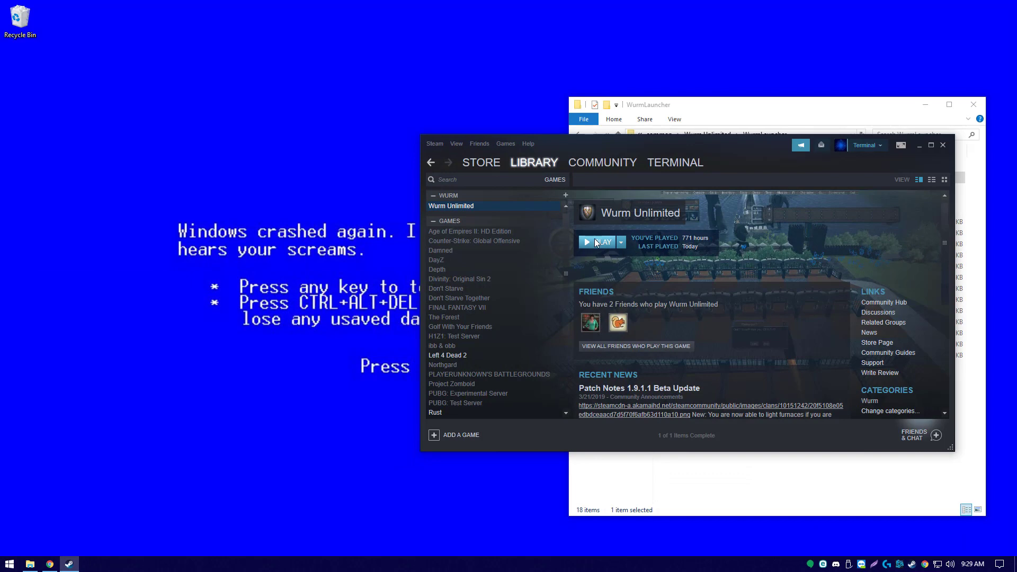
pyautogui.click(598, 242)
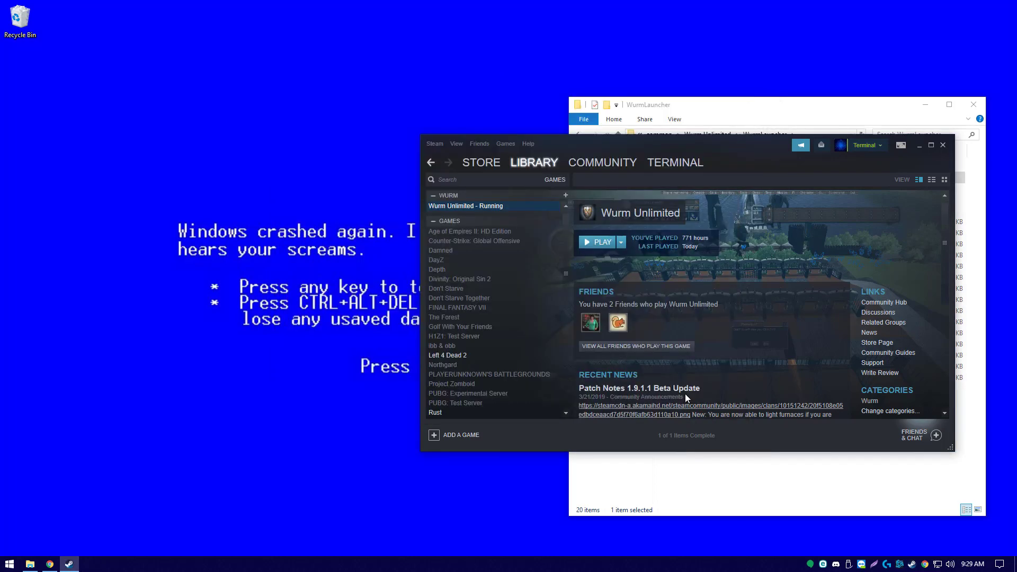
pyautogui.click(598, 242)
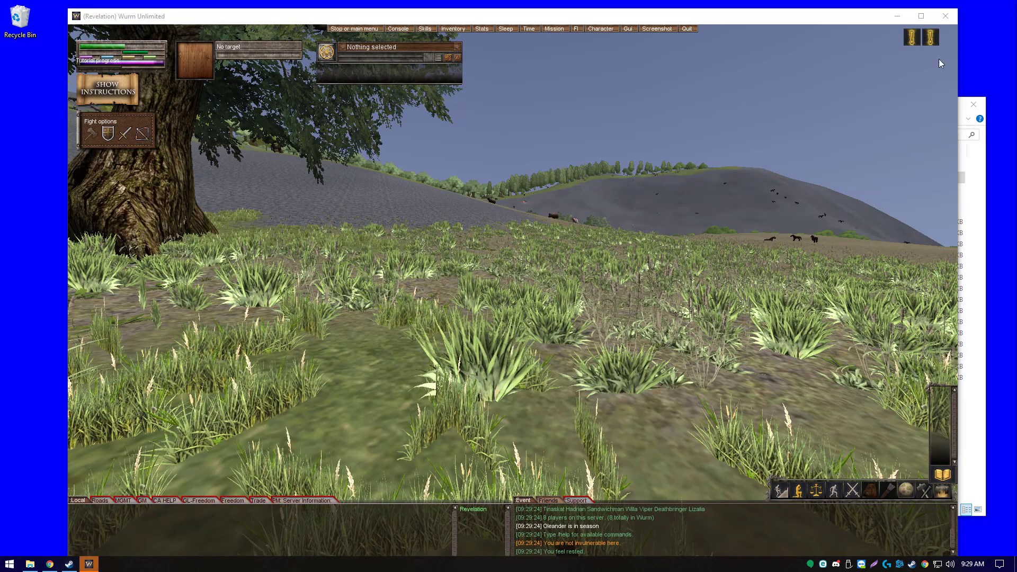
# Maximize the Wurm Unlimited window and open the in-game options list containing Live map
pyautogui.click(920, 15)
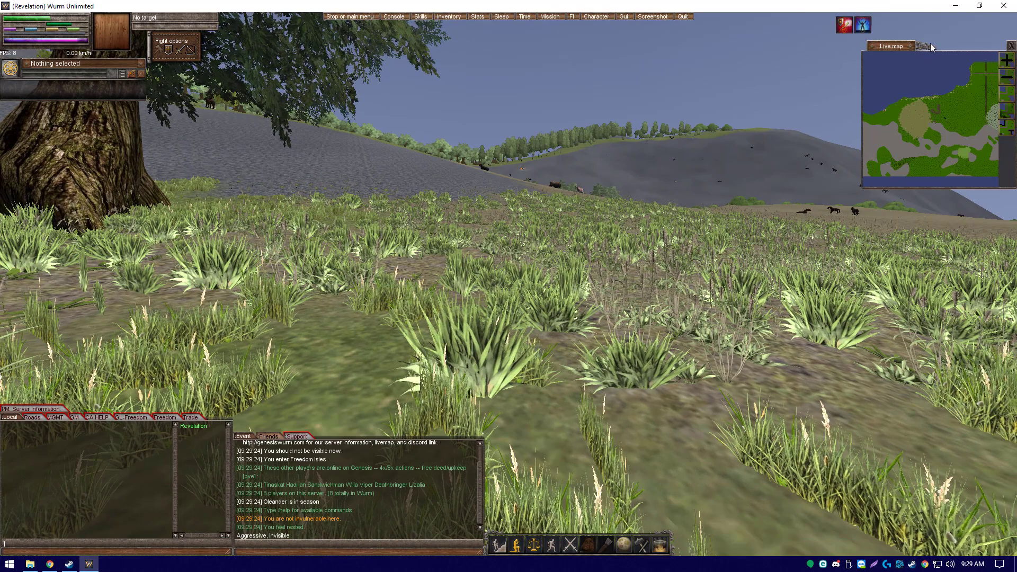
pyautogui.click(349, 16)
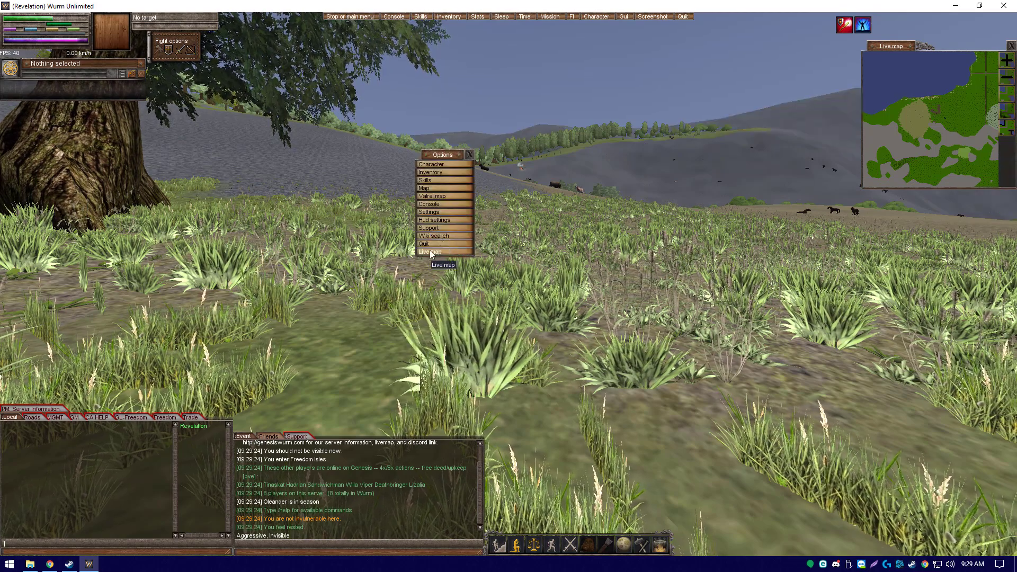
pyautogui.moveTo(863, 61)
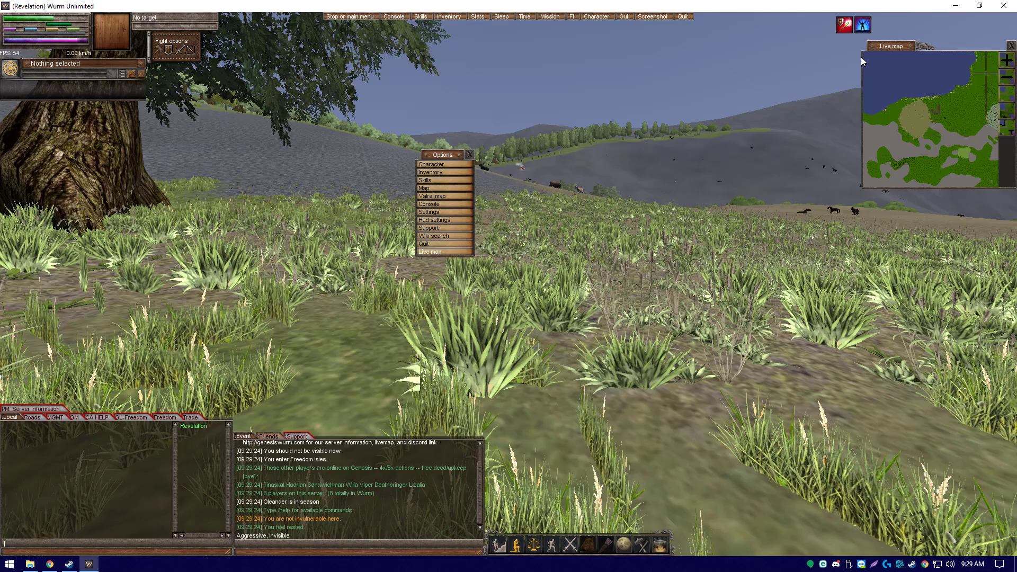